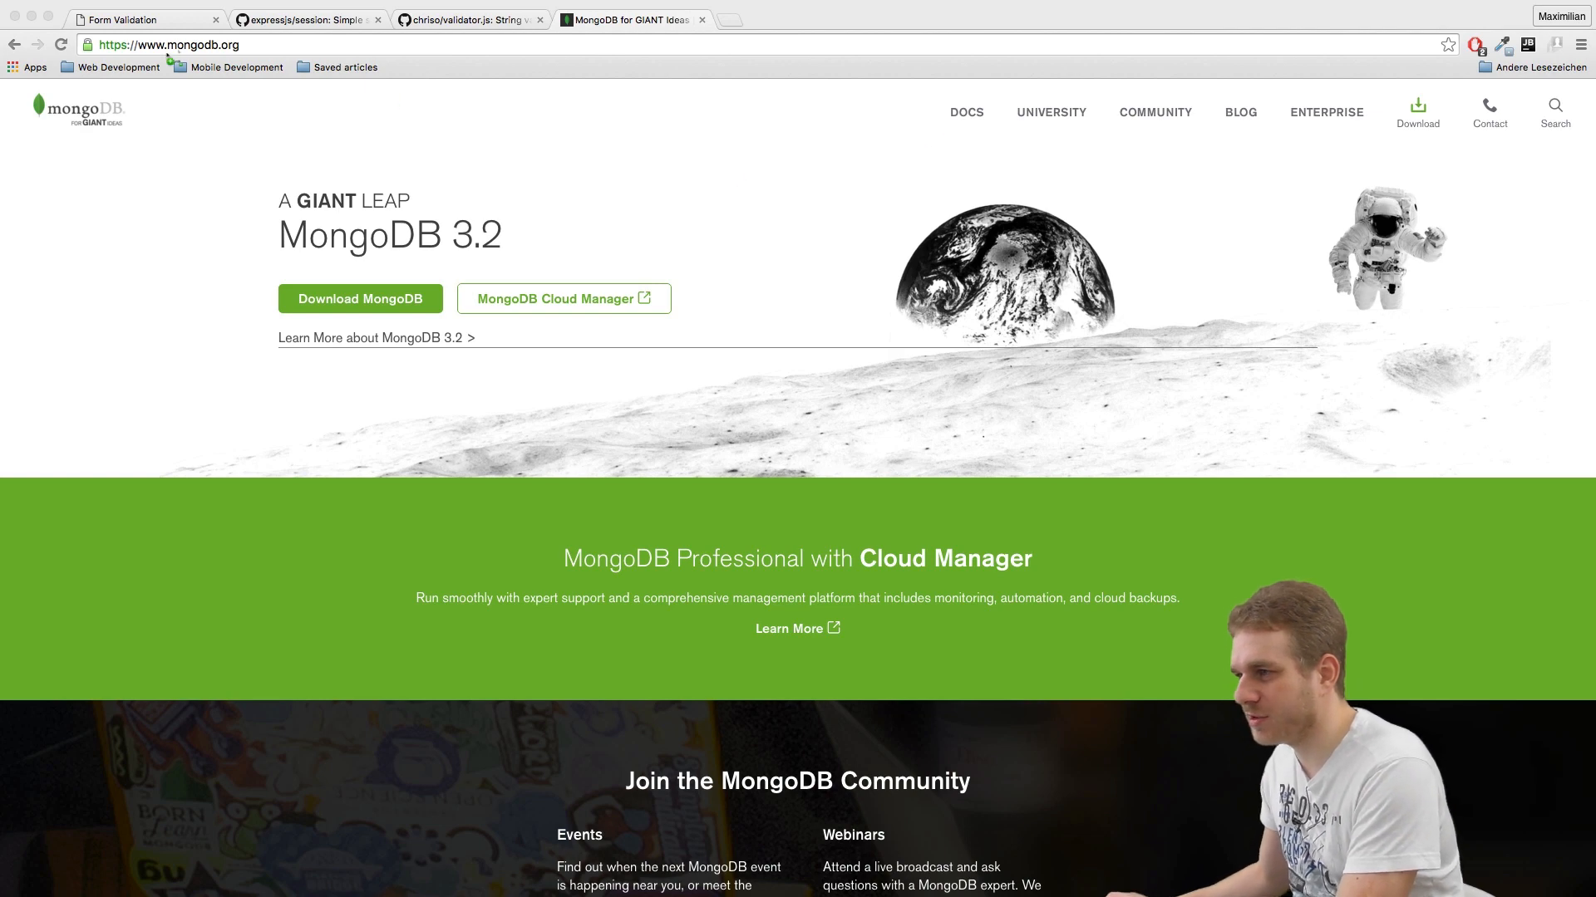
pyautogui.moveTo(360, 307)
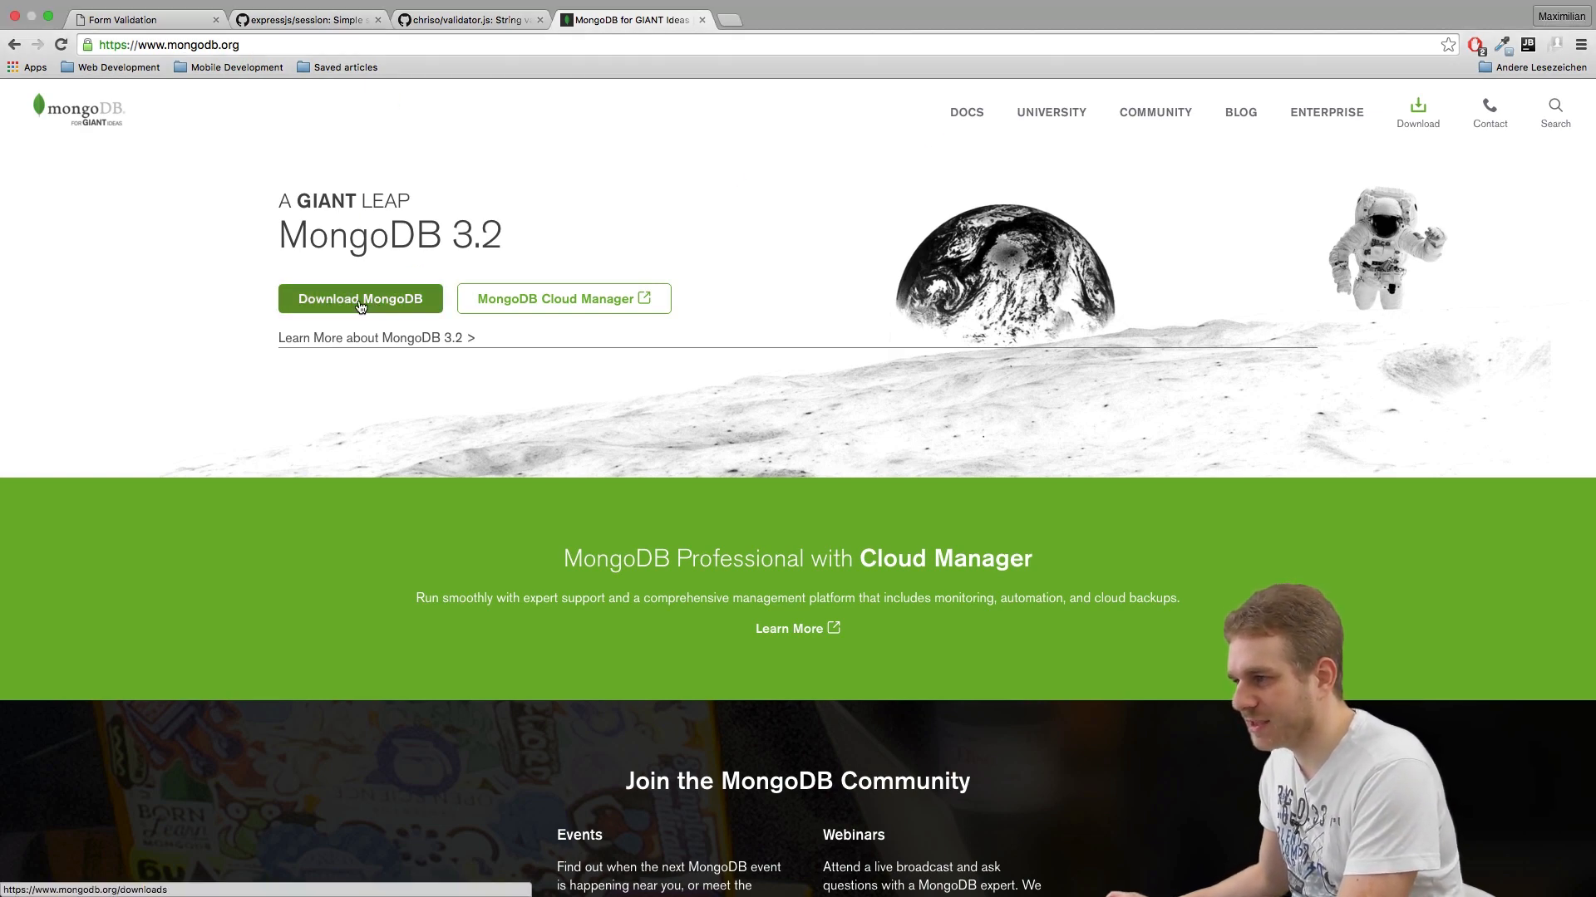
# - Download and save the MongoDB 3.2.4 OS X tgz archive from the MongoDB downloads page
pyautogui.click(361, 299)
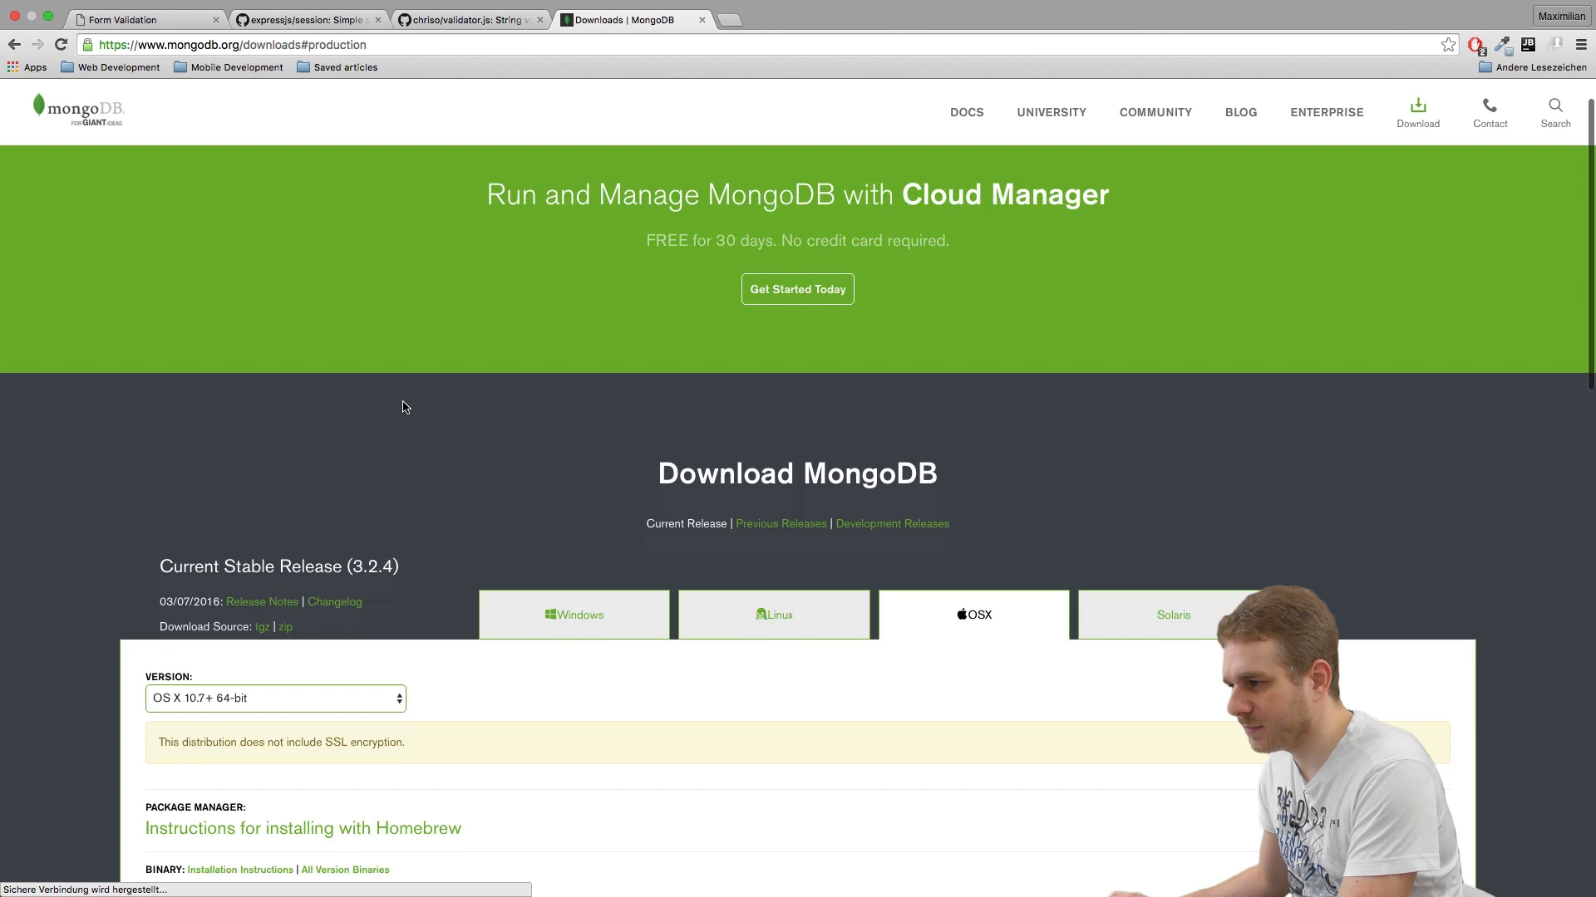
pyautogui.scroll(-3)
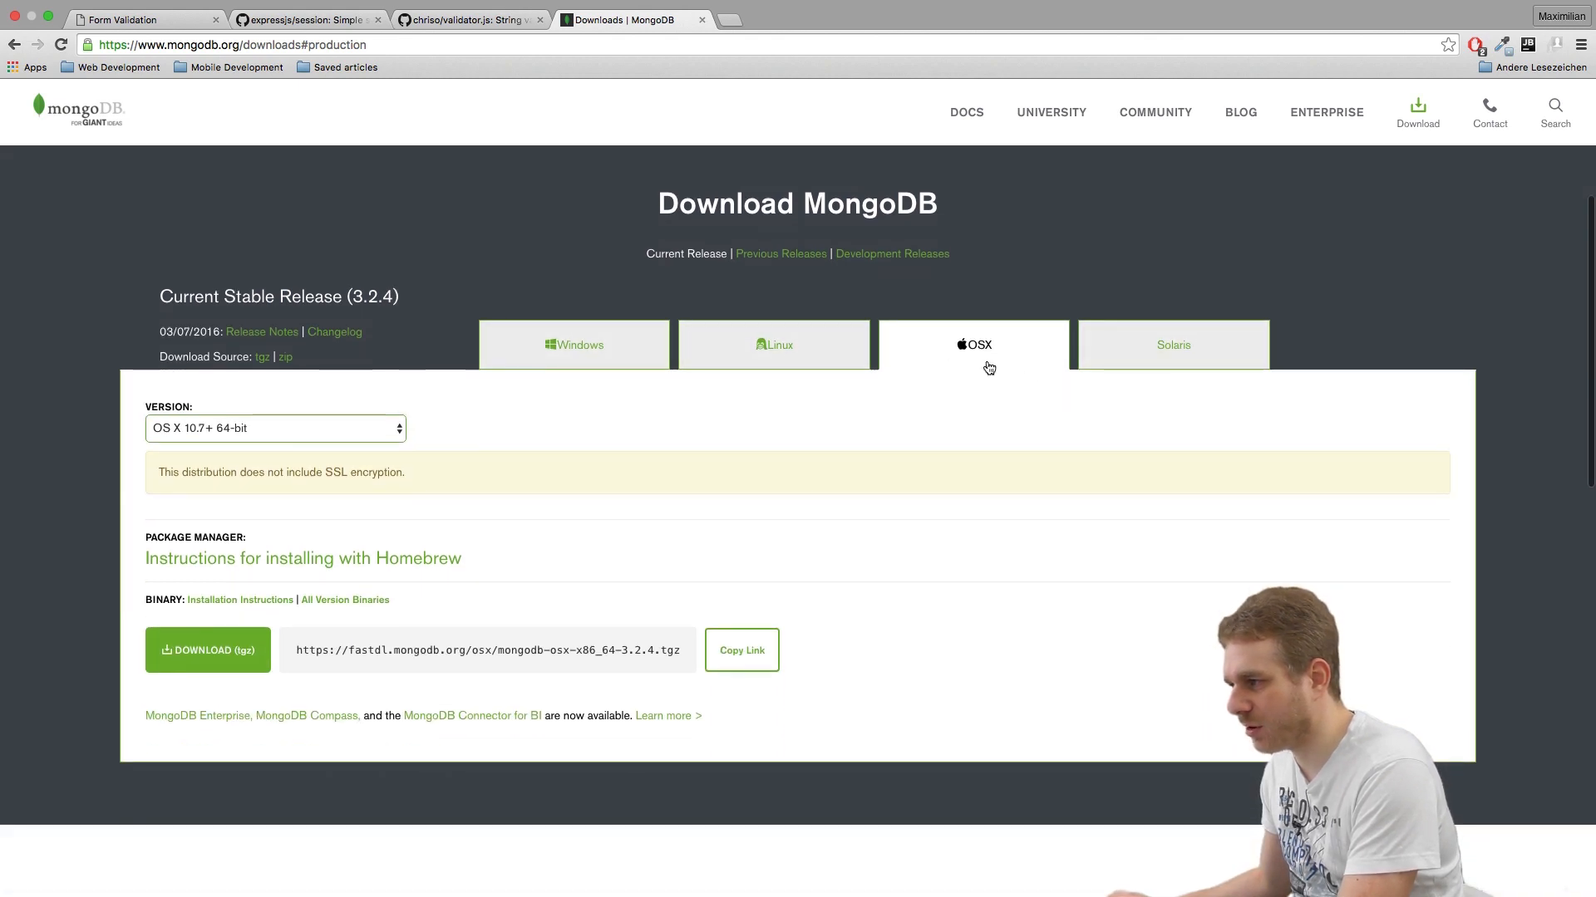
pyautogui.click(207, 650)
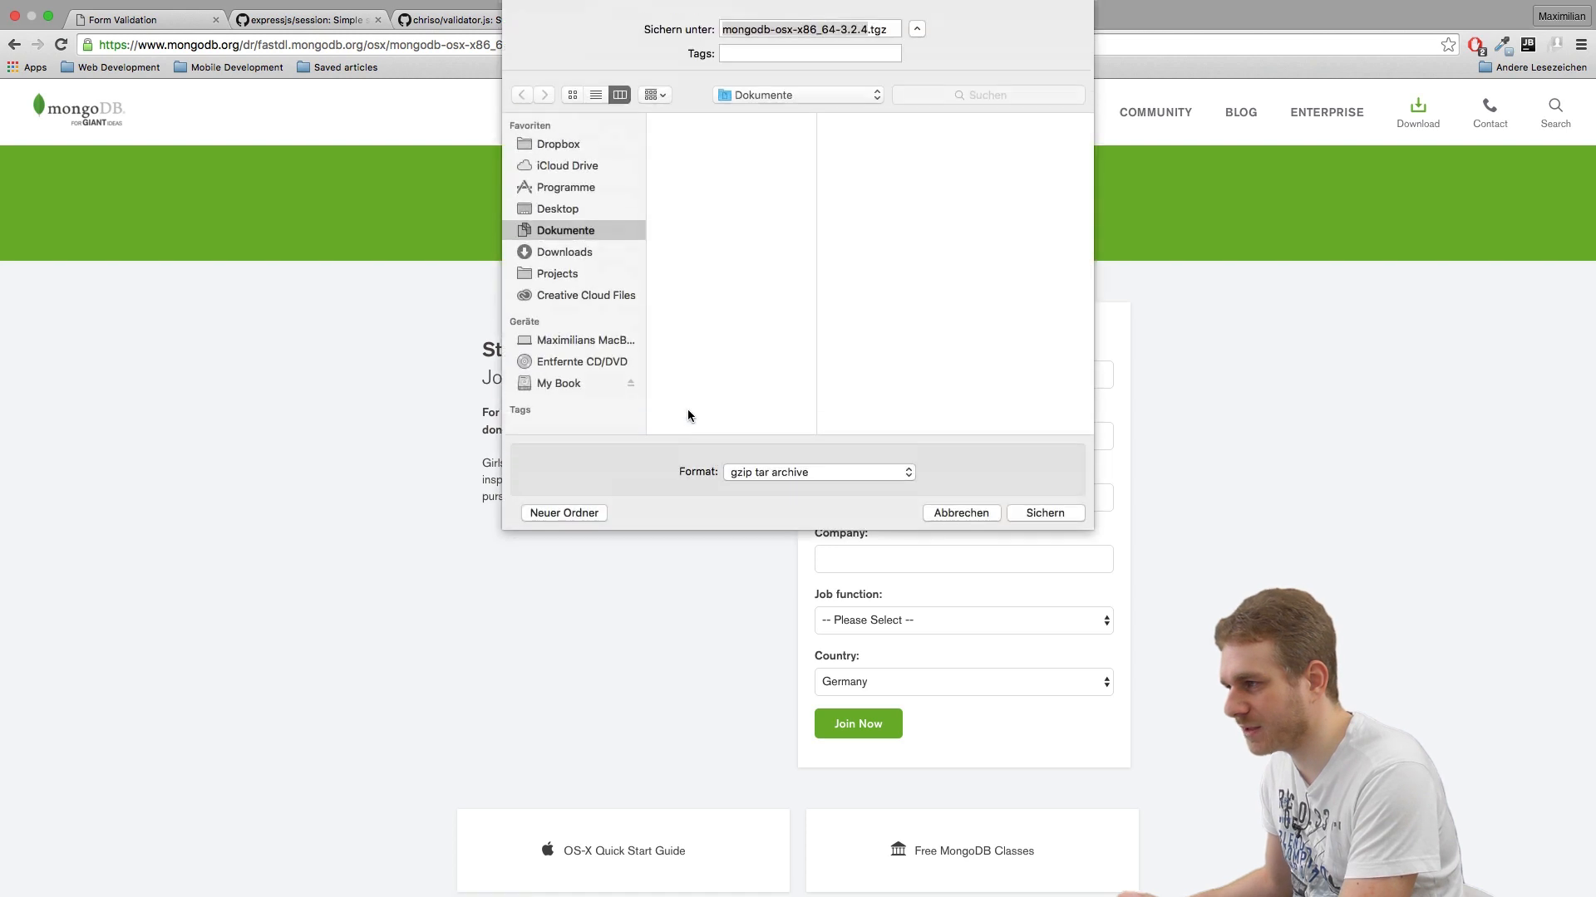
pyautogui.click(1045, 513)
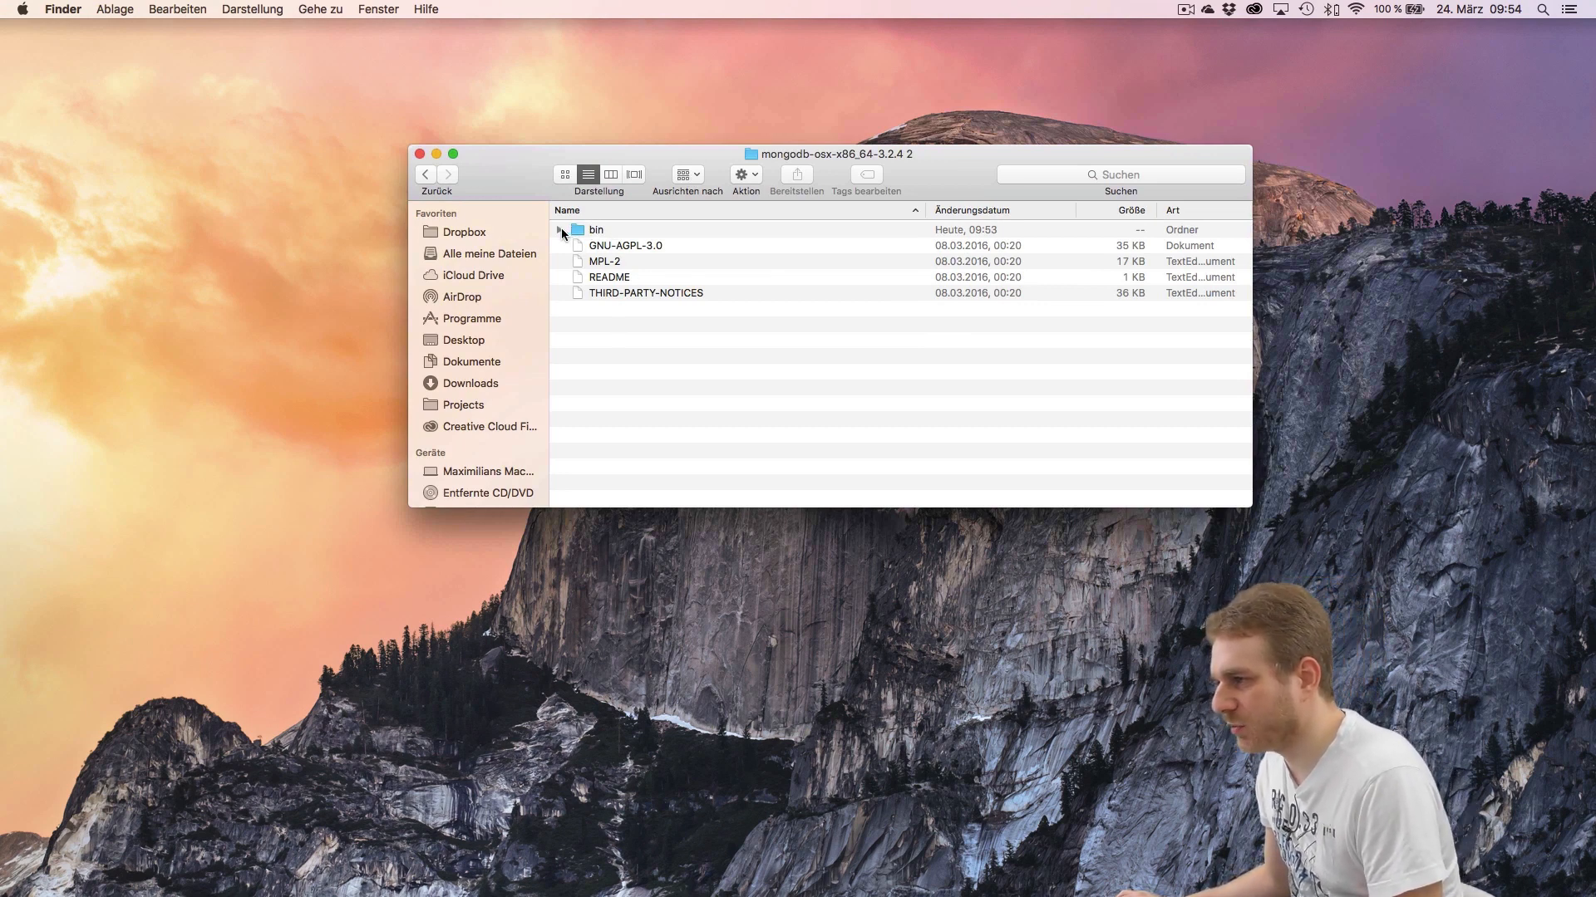
# - Expand and collapse the bin folder repeatedly to review mongo, mongod and other executables
pyautogui.click(561, 230)
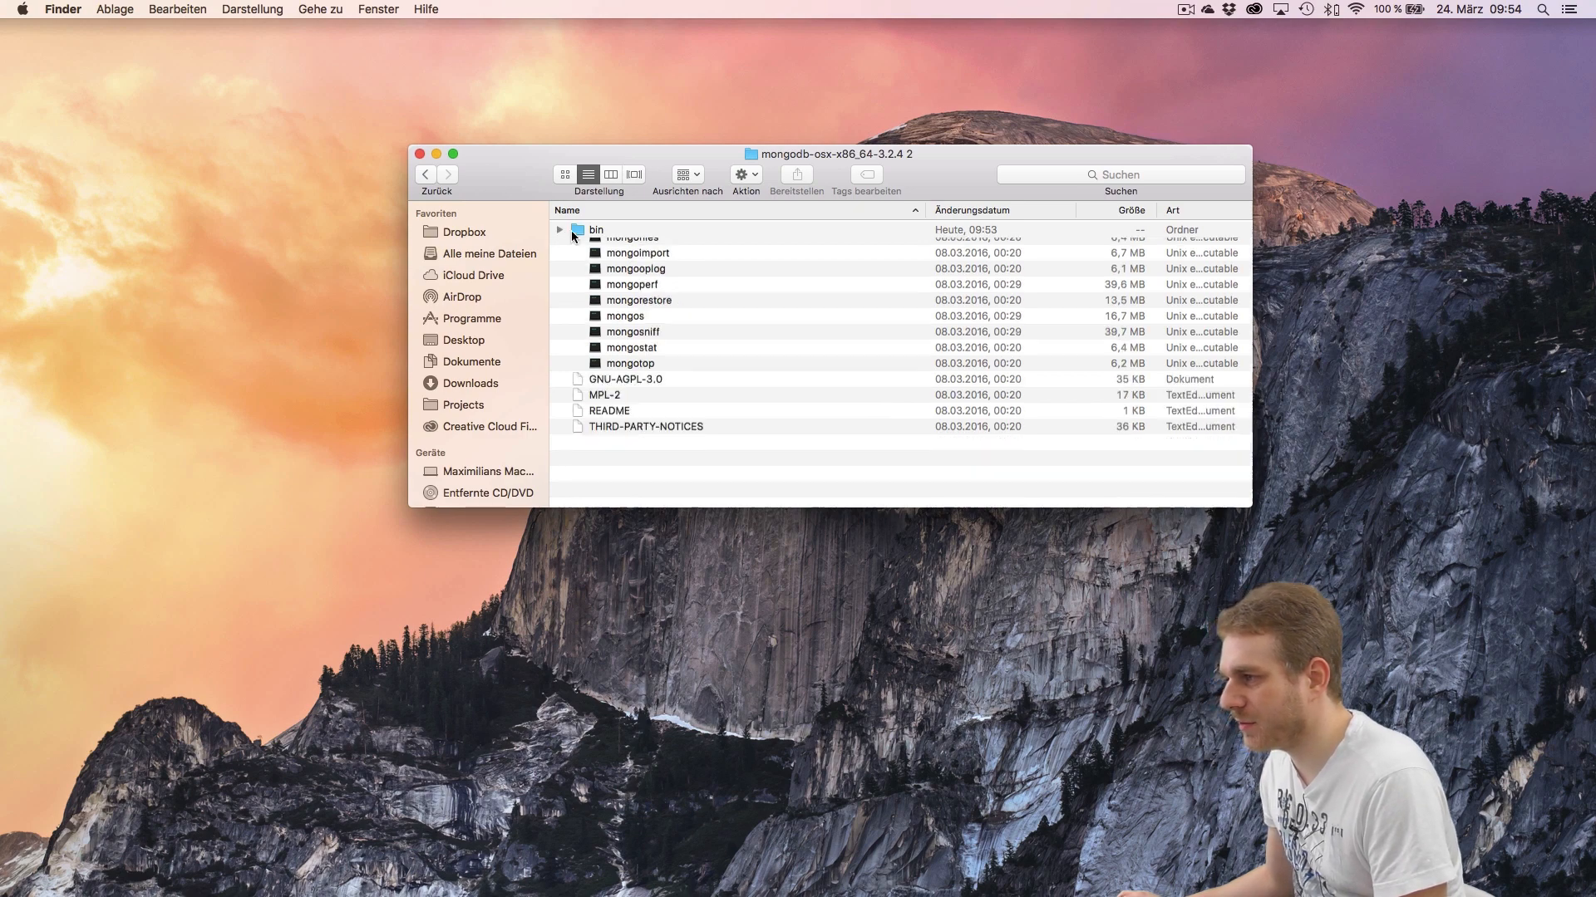
pyautogui.click(561, 230)
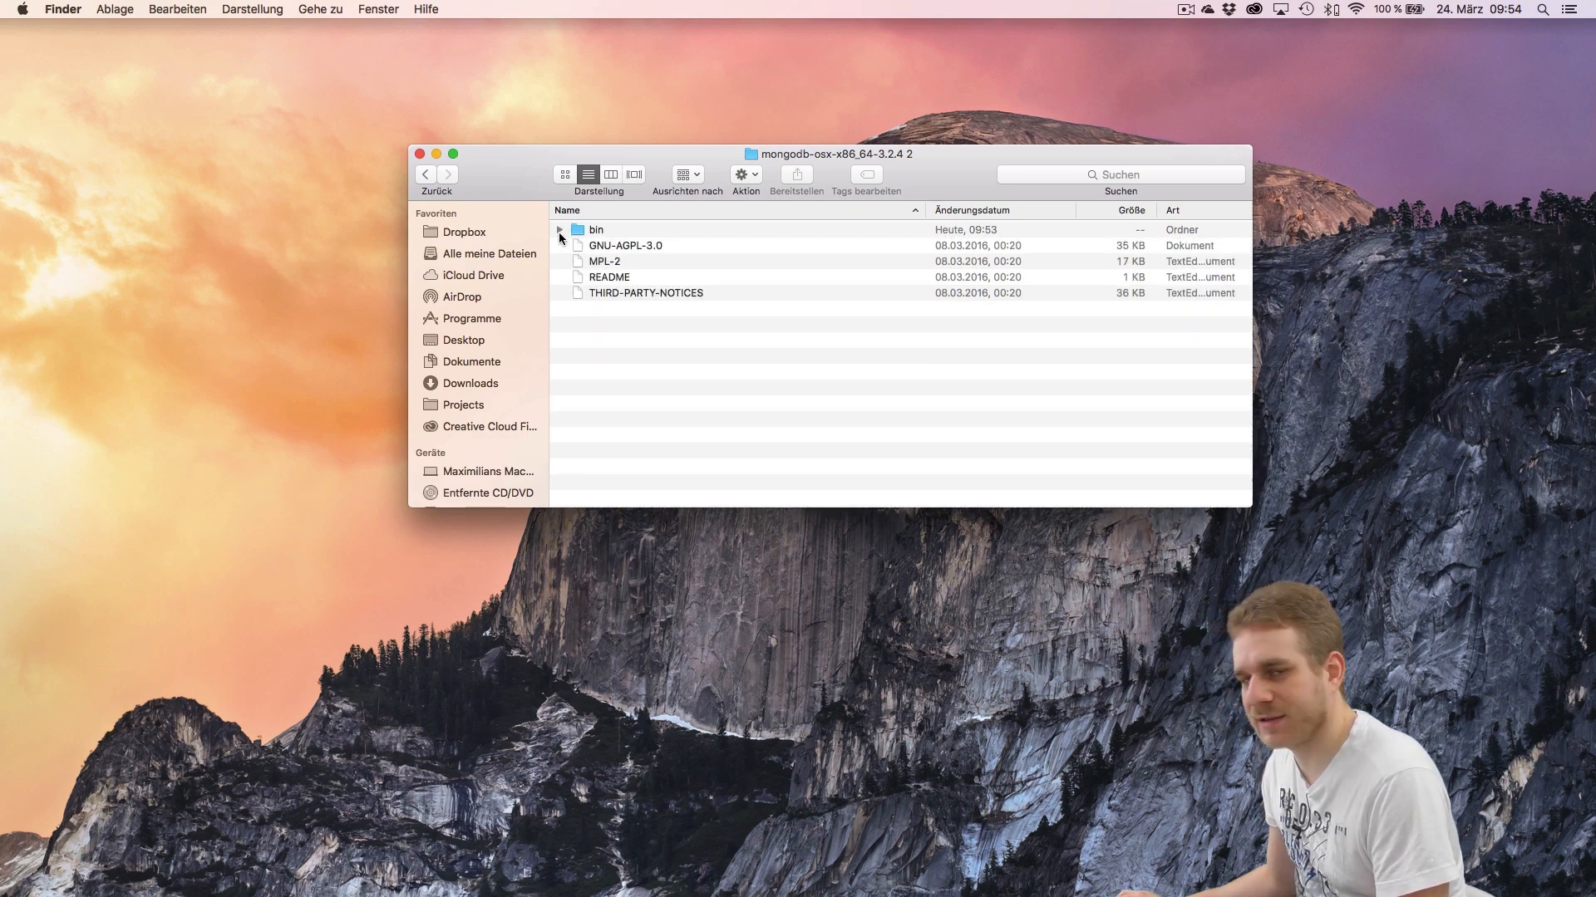
pyautogui.click(560, 238)
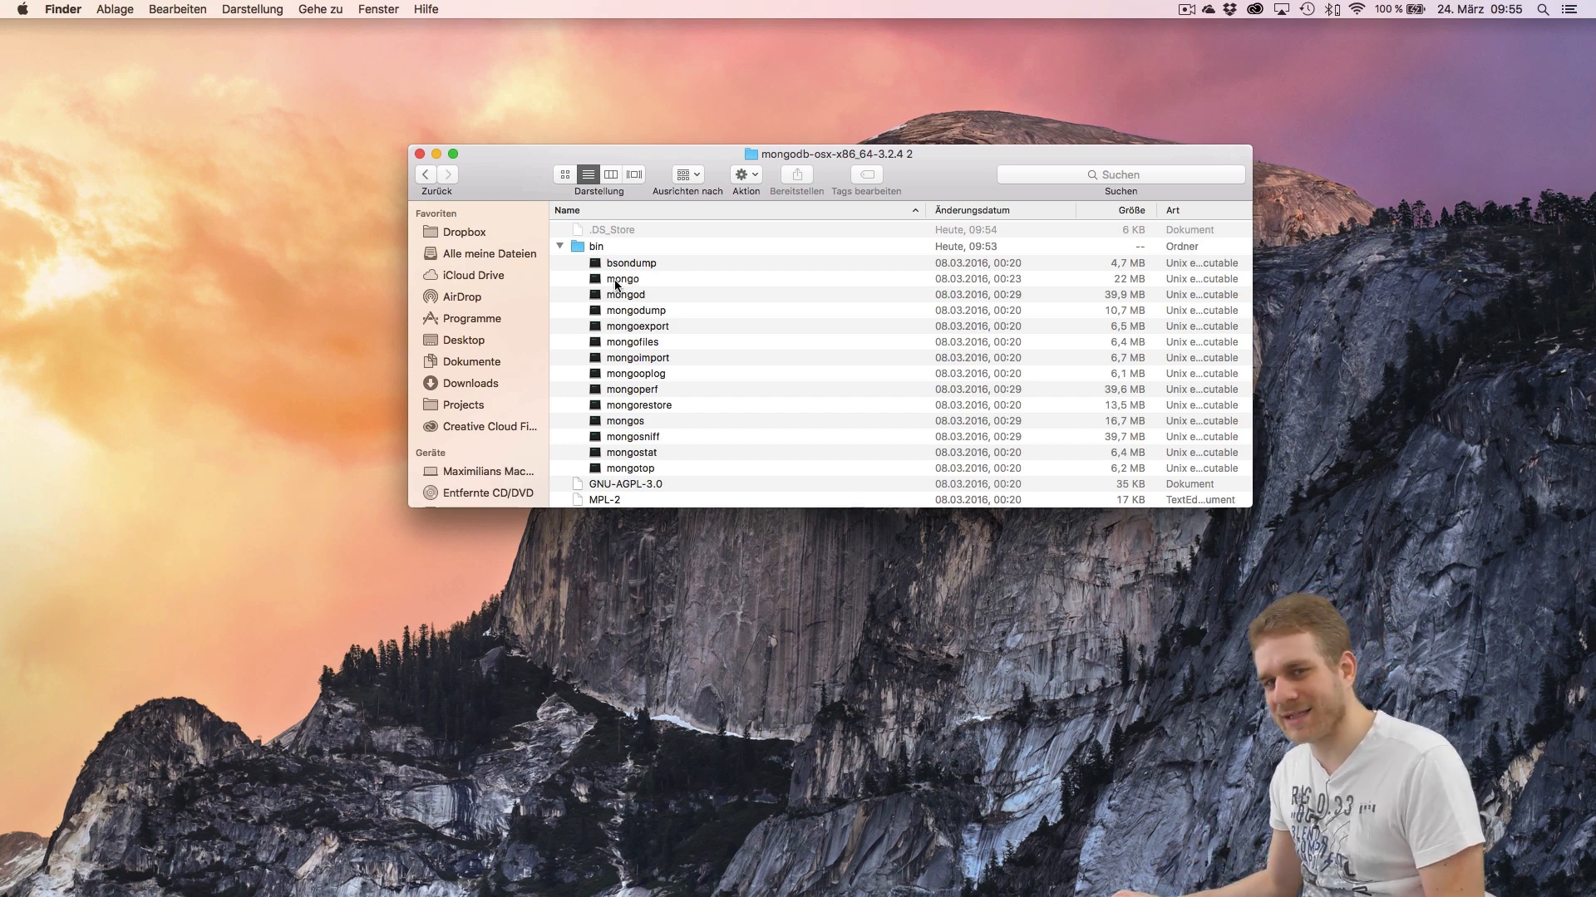
pyautogui.click(559, 246)
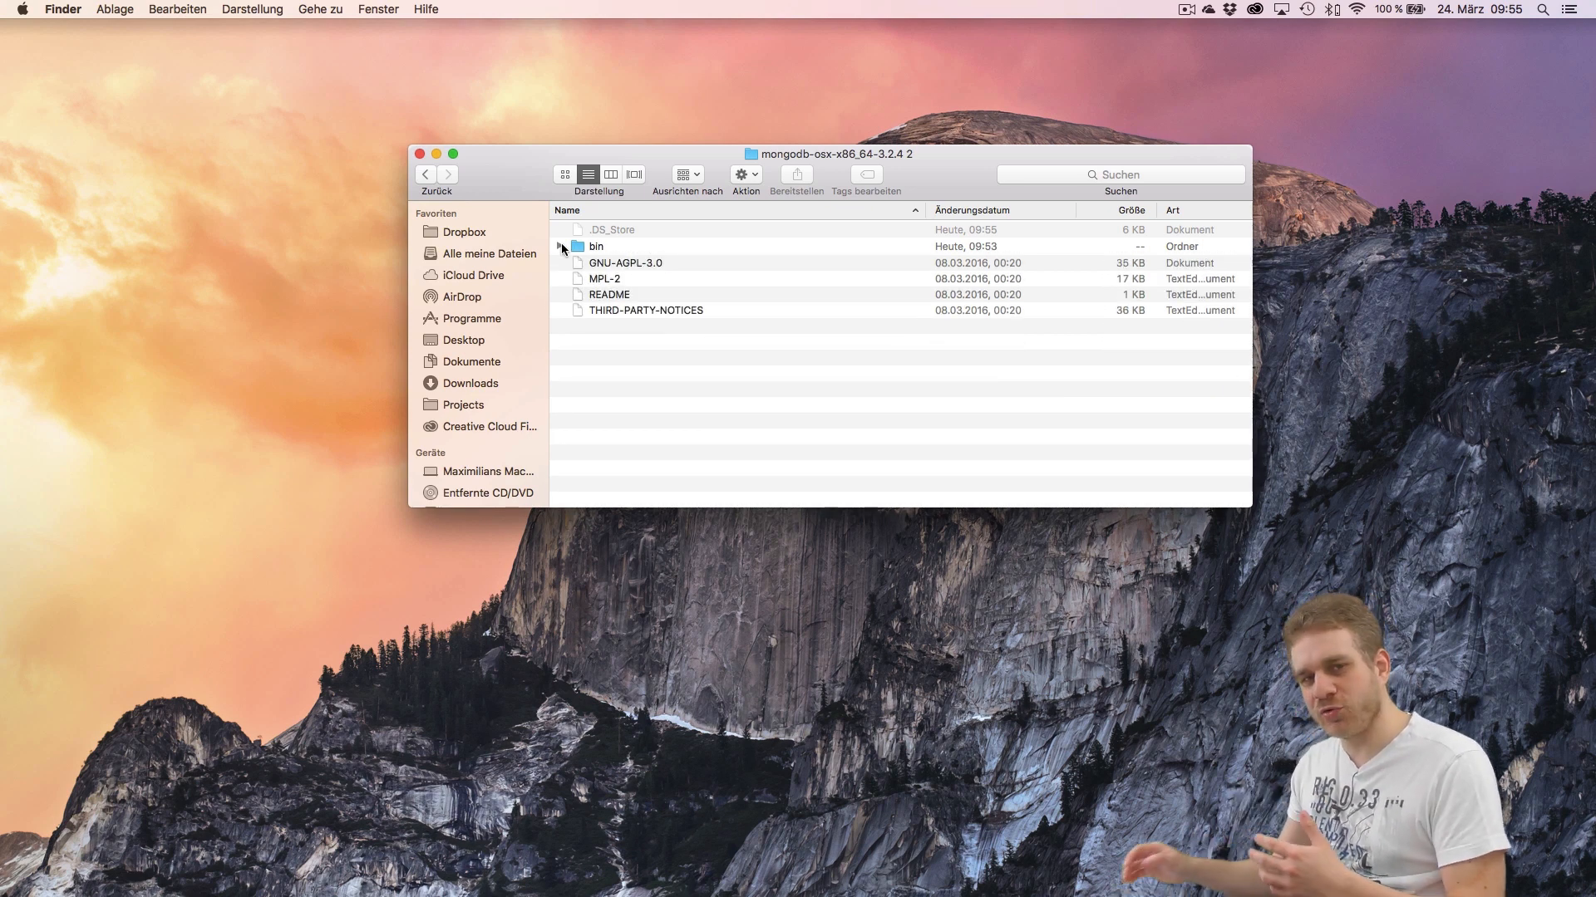
pyautogui.click(563, 247)
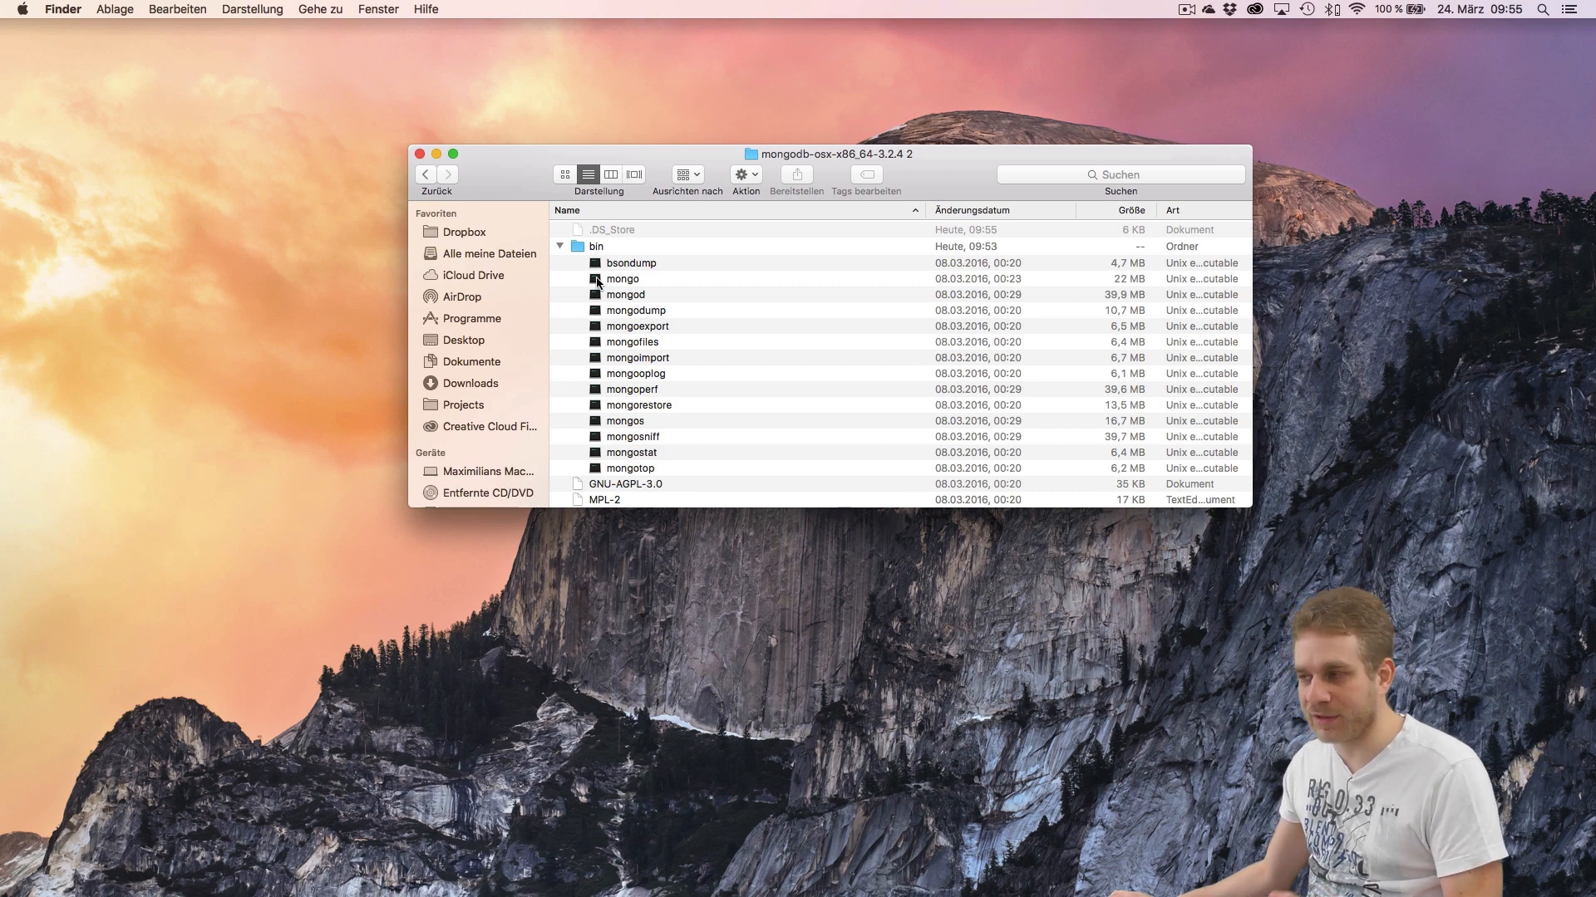
pyautogui.click(560, 246)
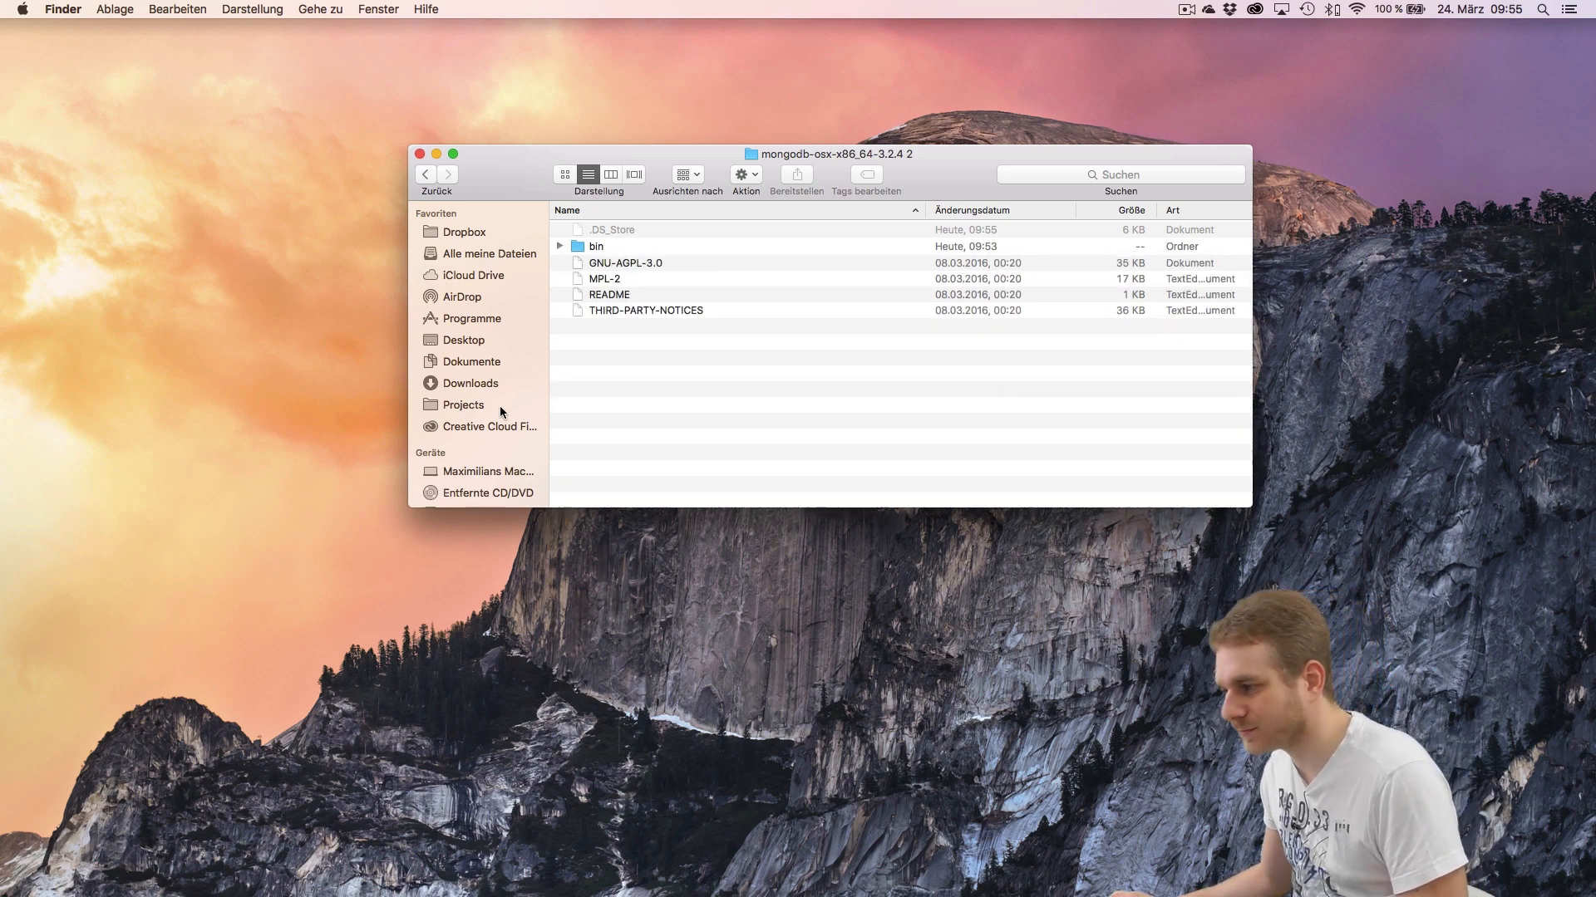
# - Launch Terminal via Spotlight and start the ./mongod server from the bin folder
pyautogui.write('term')
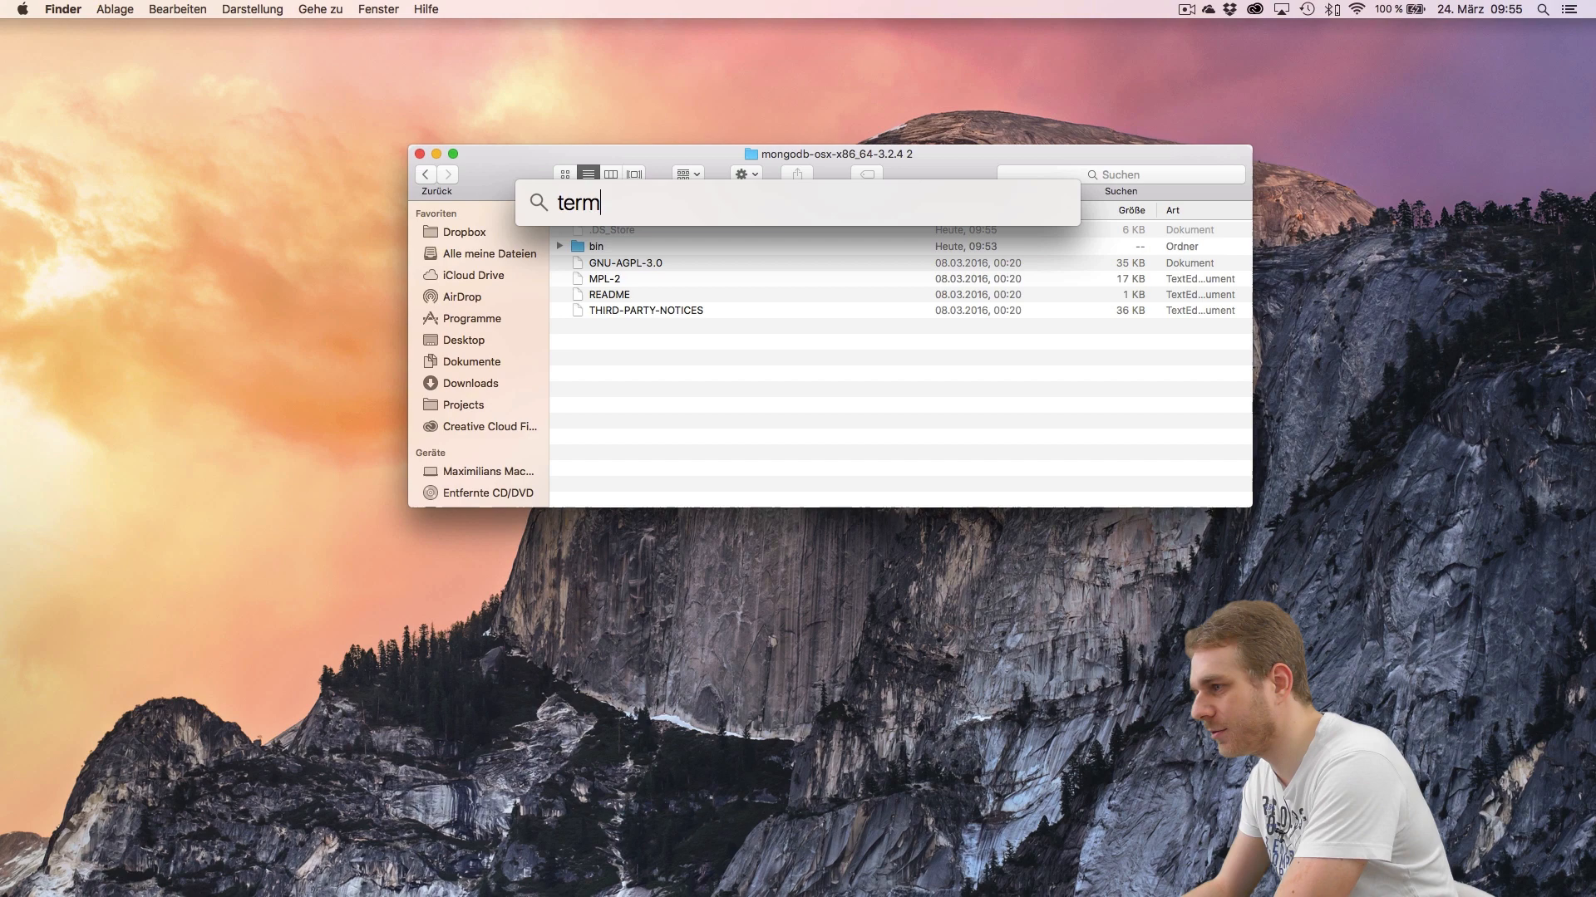
pyautogui.press('Escape')
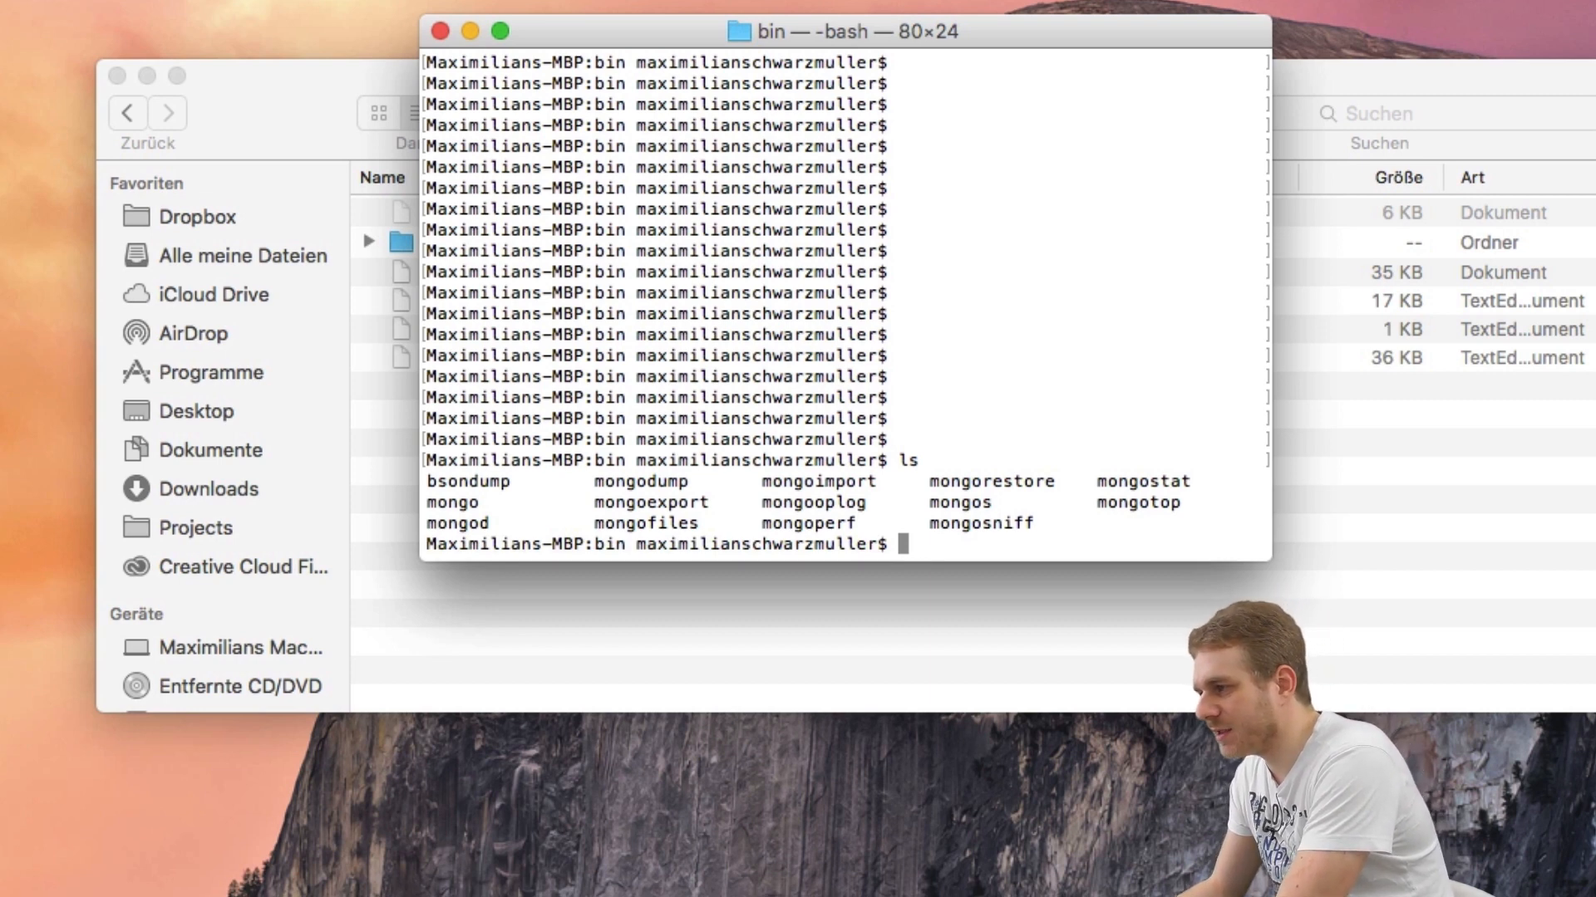
pyautogui.write('.')
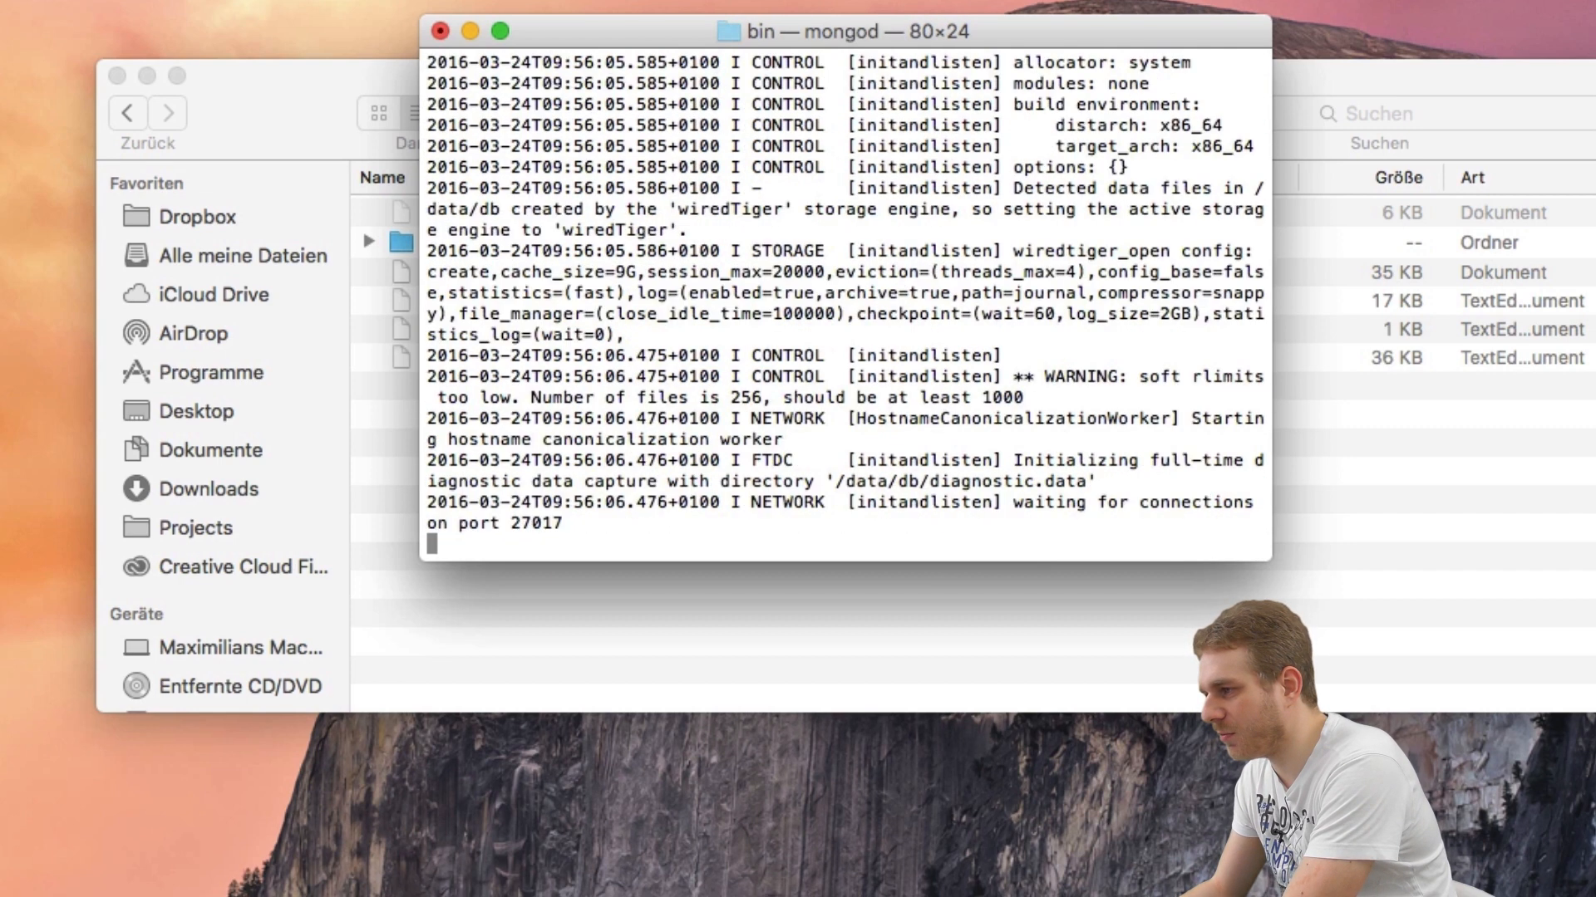
pyautogui.moveTo(625, 306)
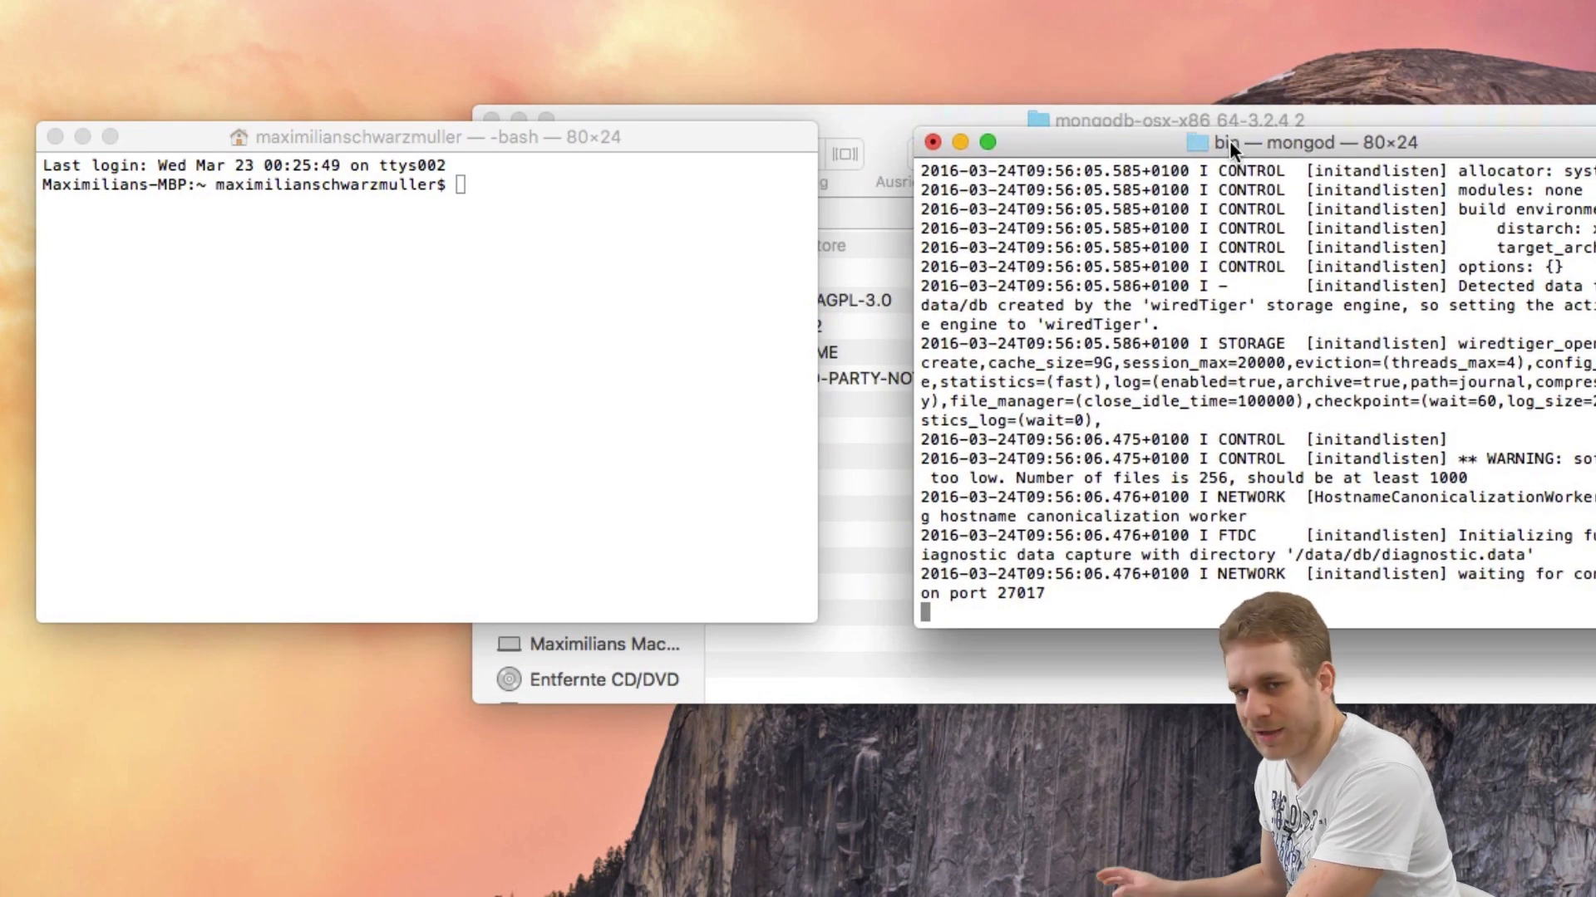
pyautogui.moveTo(599, 267)
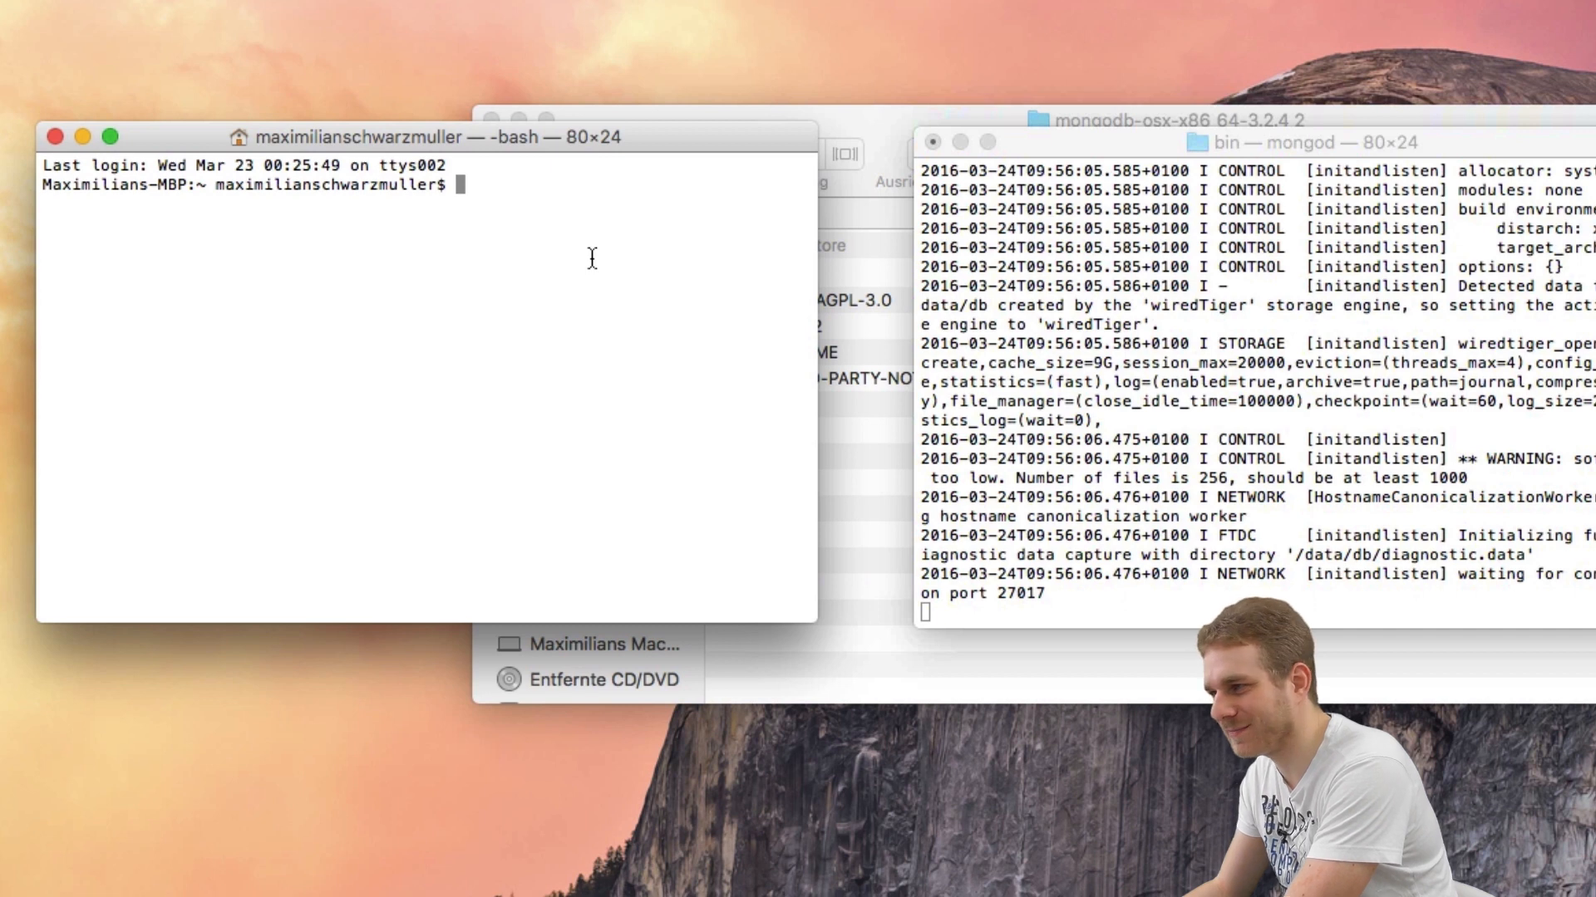
# - Change into mongodb/bin and run ./mongo to connect to the test database
pyautogui.write('cd mongodb/')
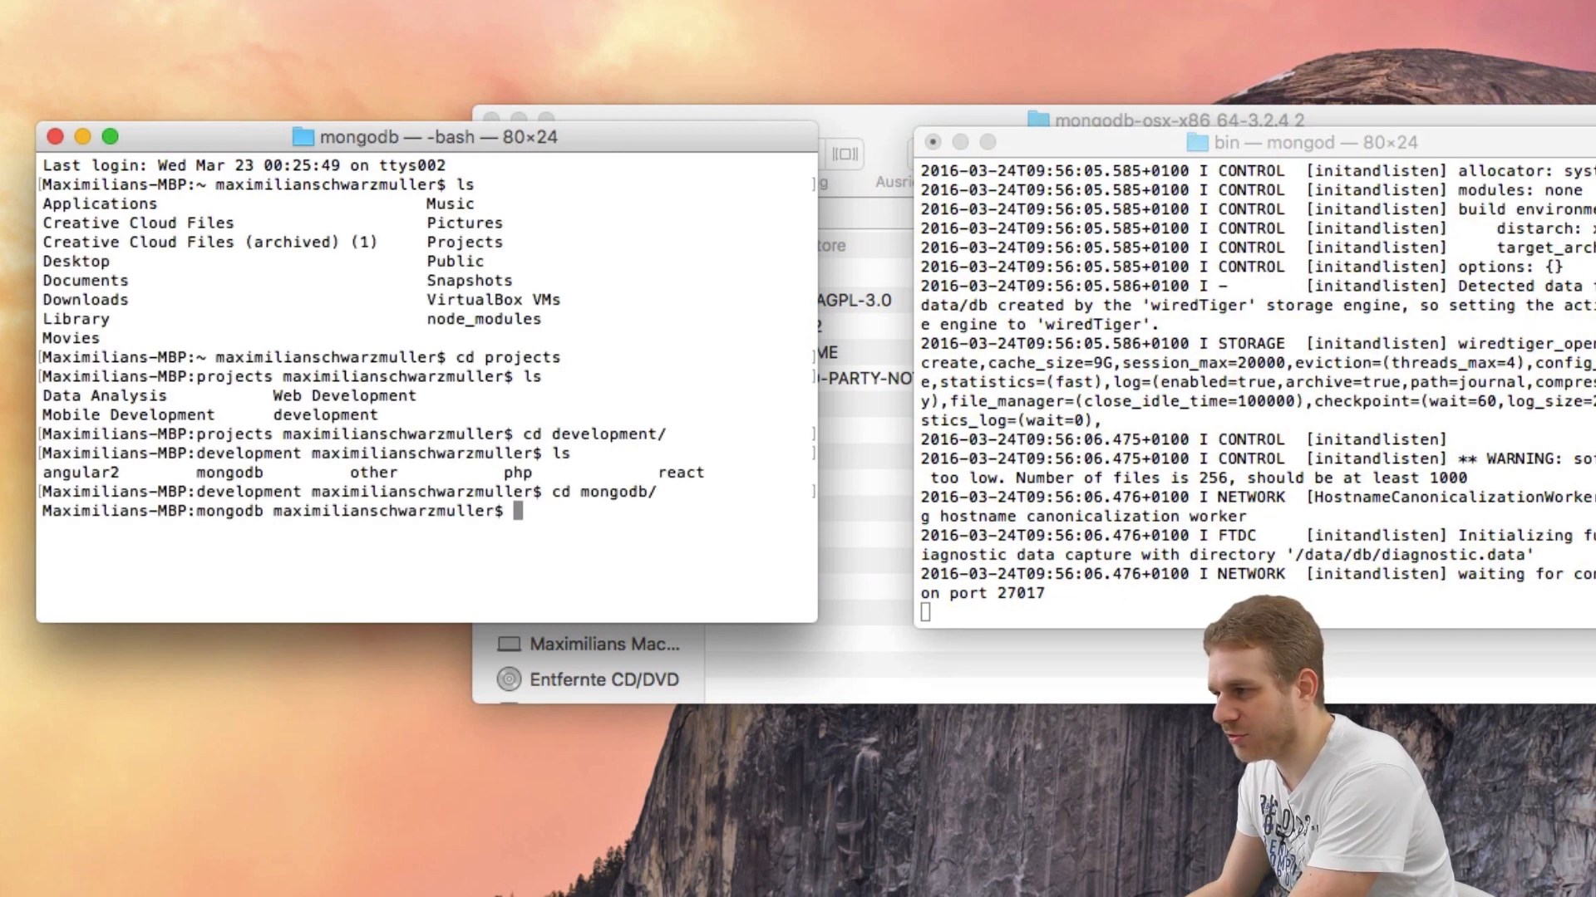
pyautogui.write('ls')
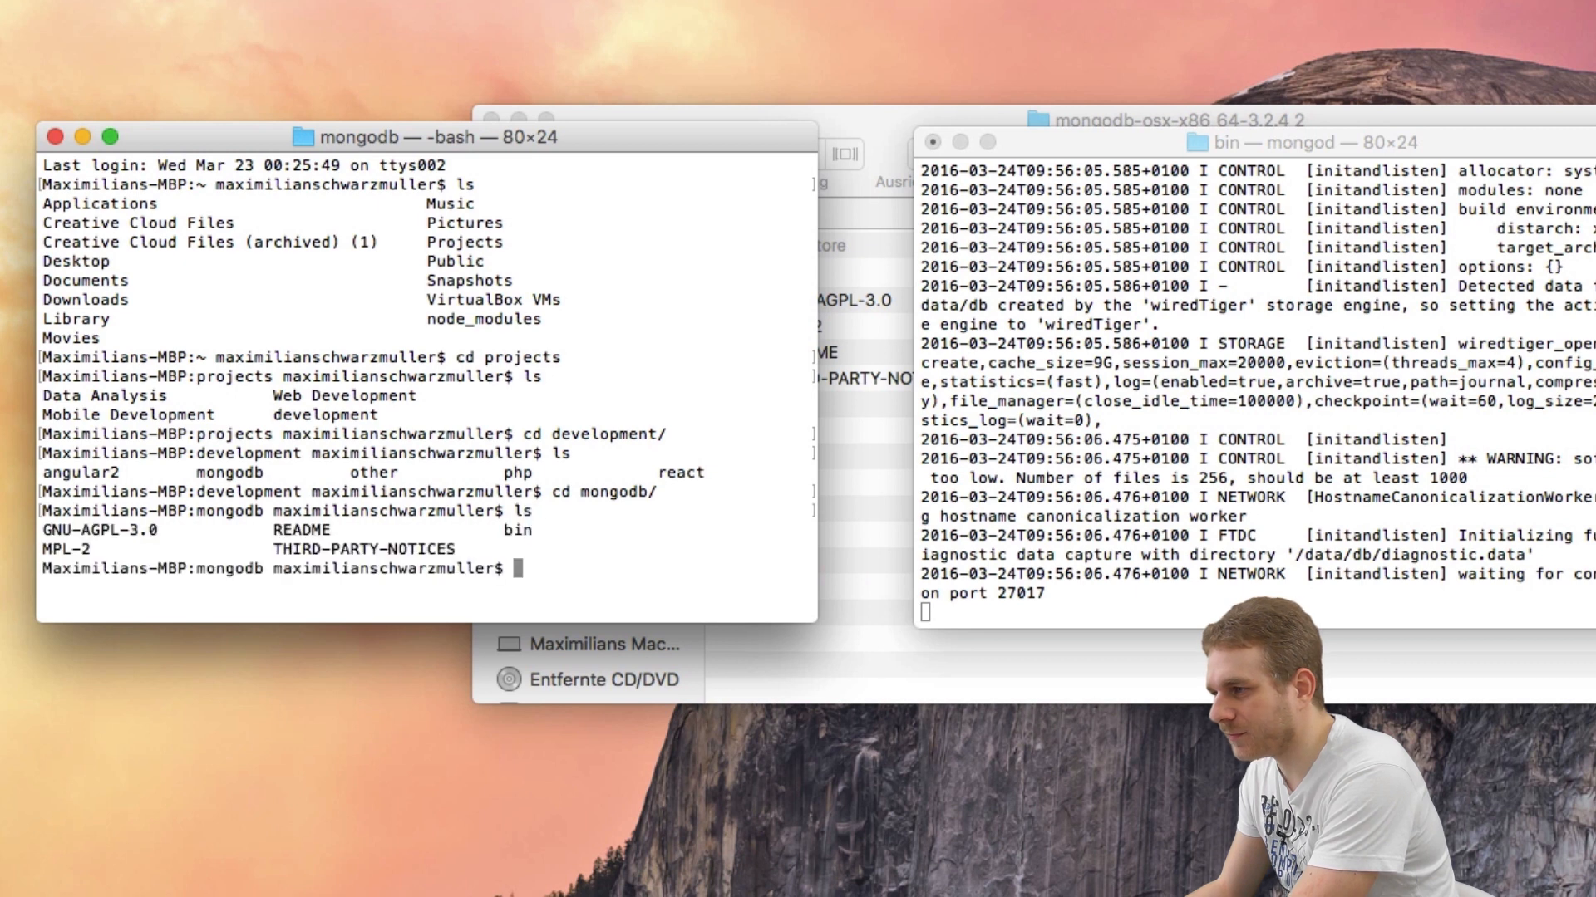
pyautogui.write('cd bin')
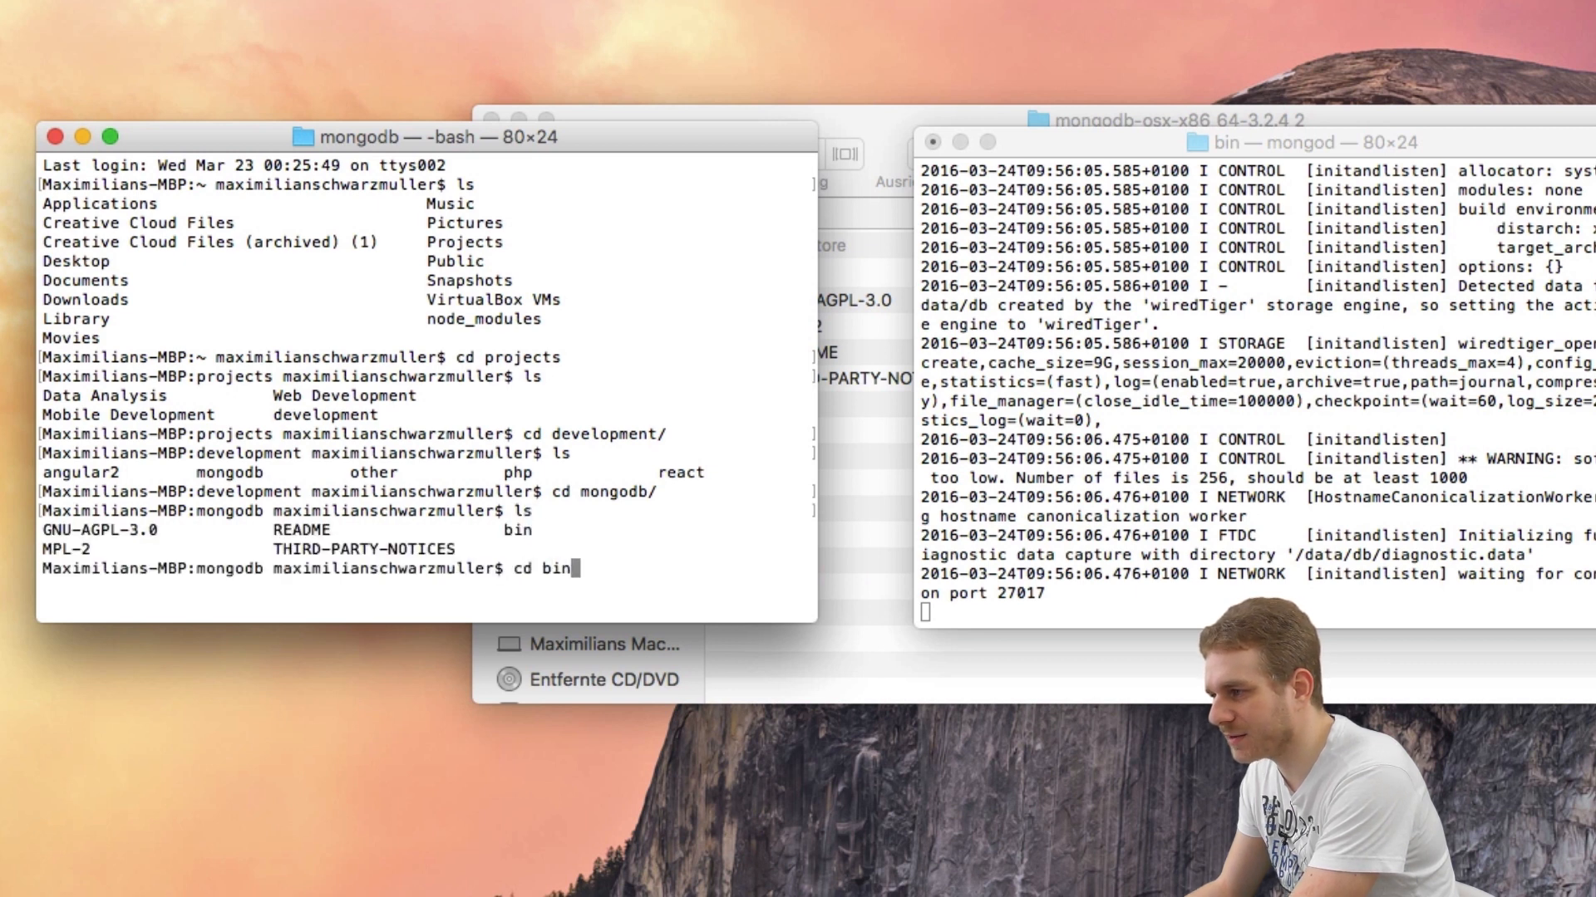
pyautogui.press('Return')
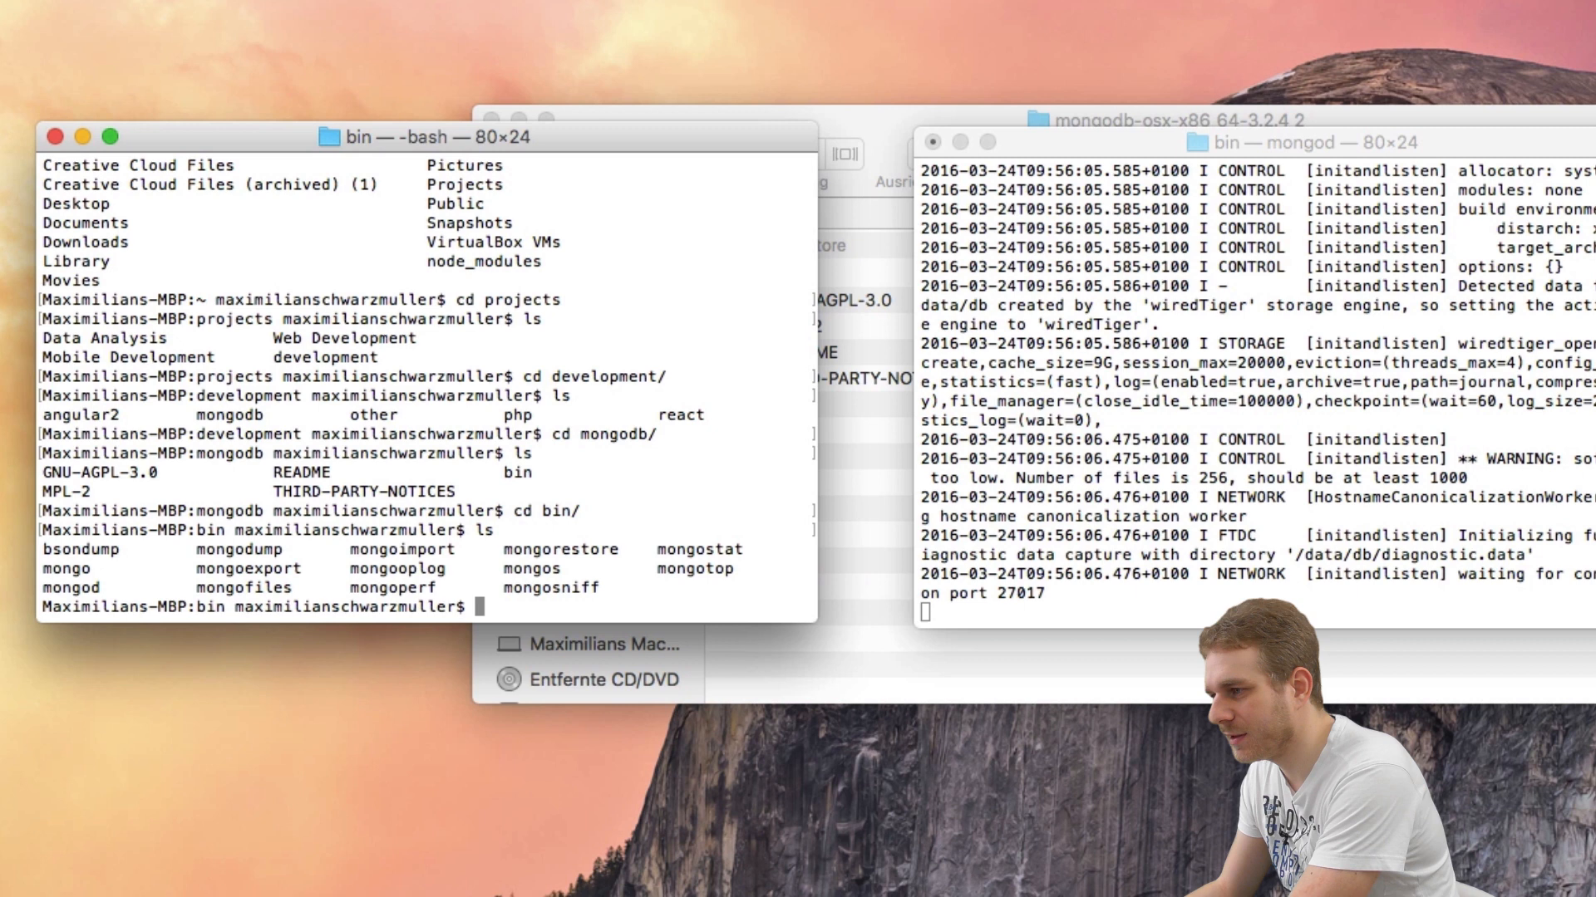
pyautogui.write('mong')
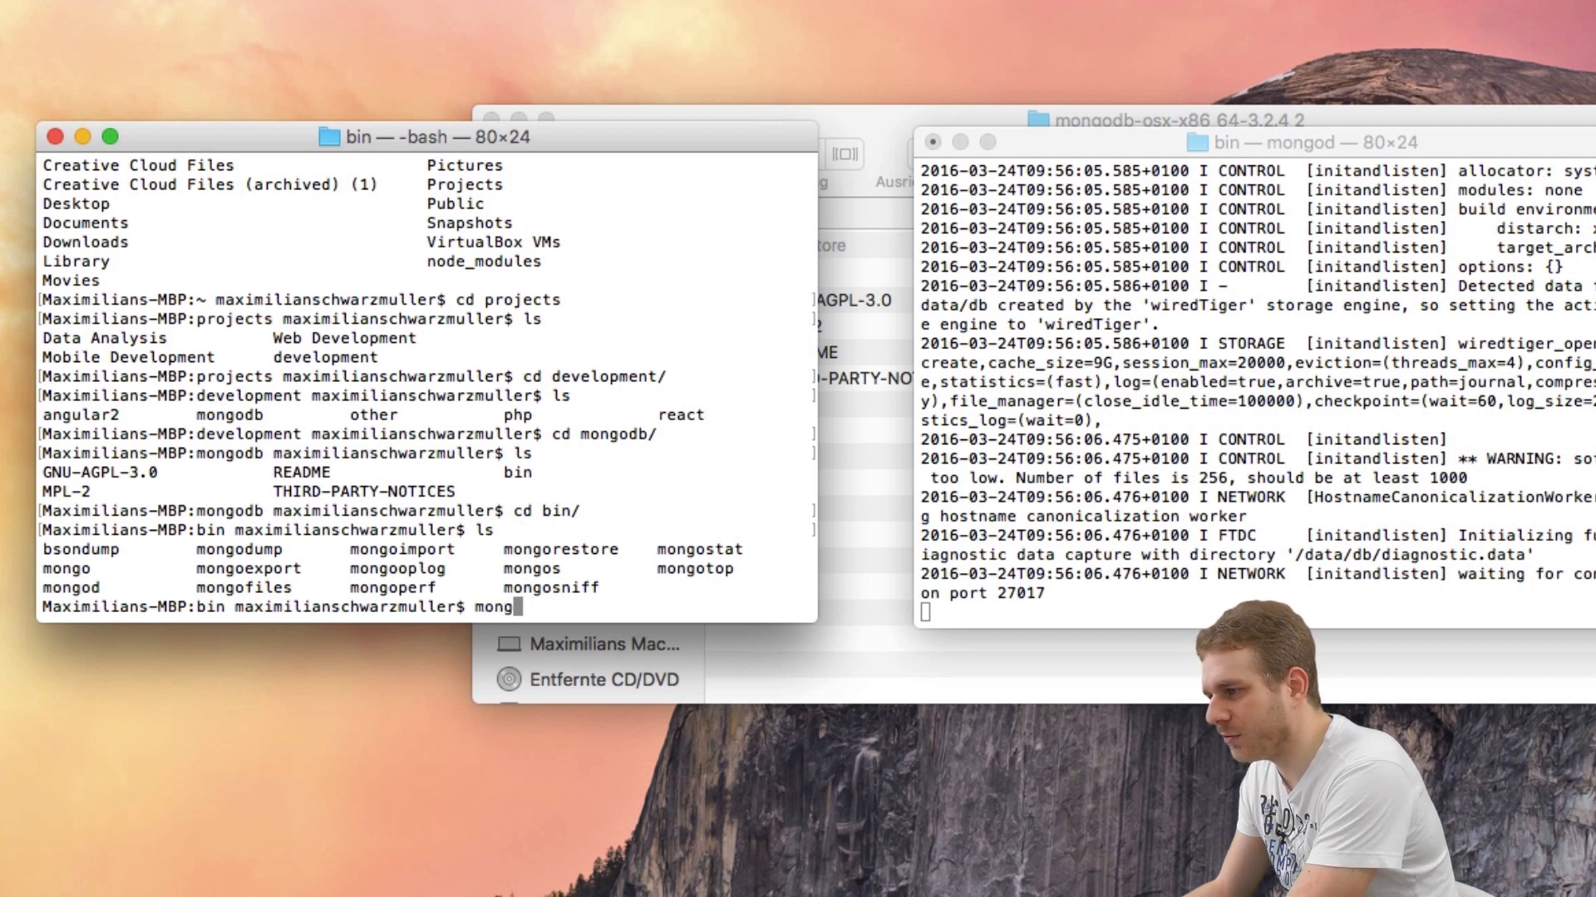
pyautogui.write('./mongo')
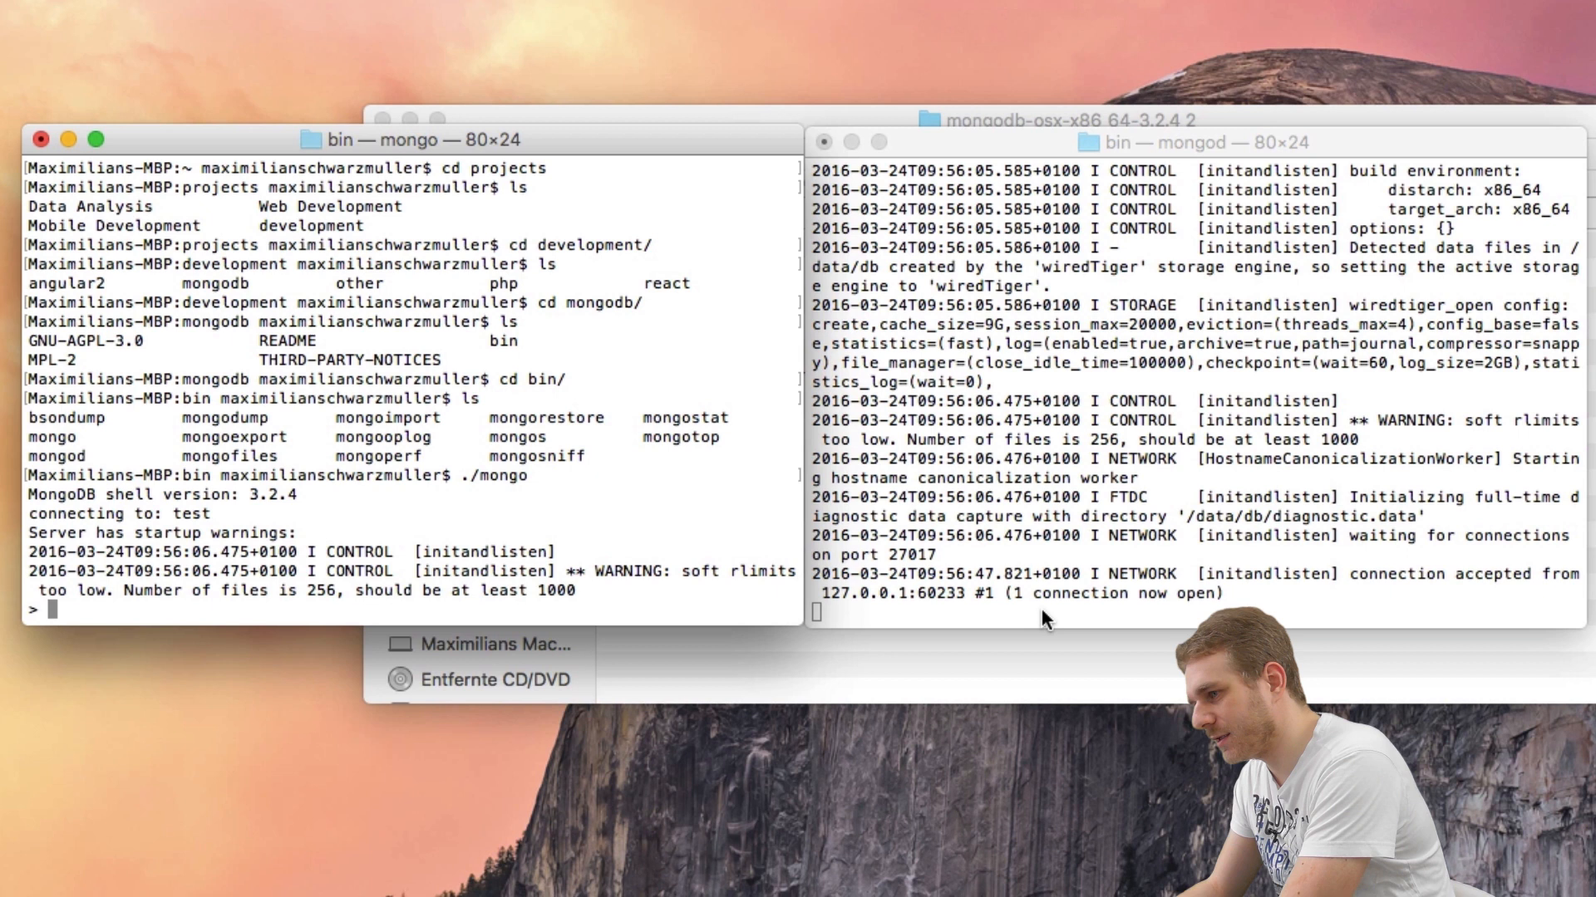
# - Check the current database, then run db.data.insert({"username": "max"})
pyautogui.write('db')
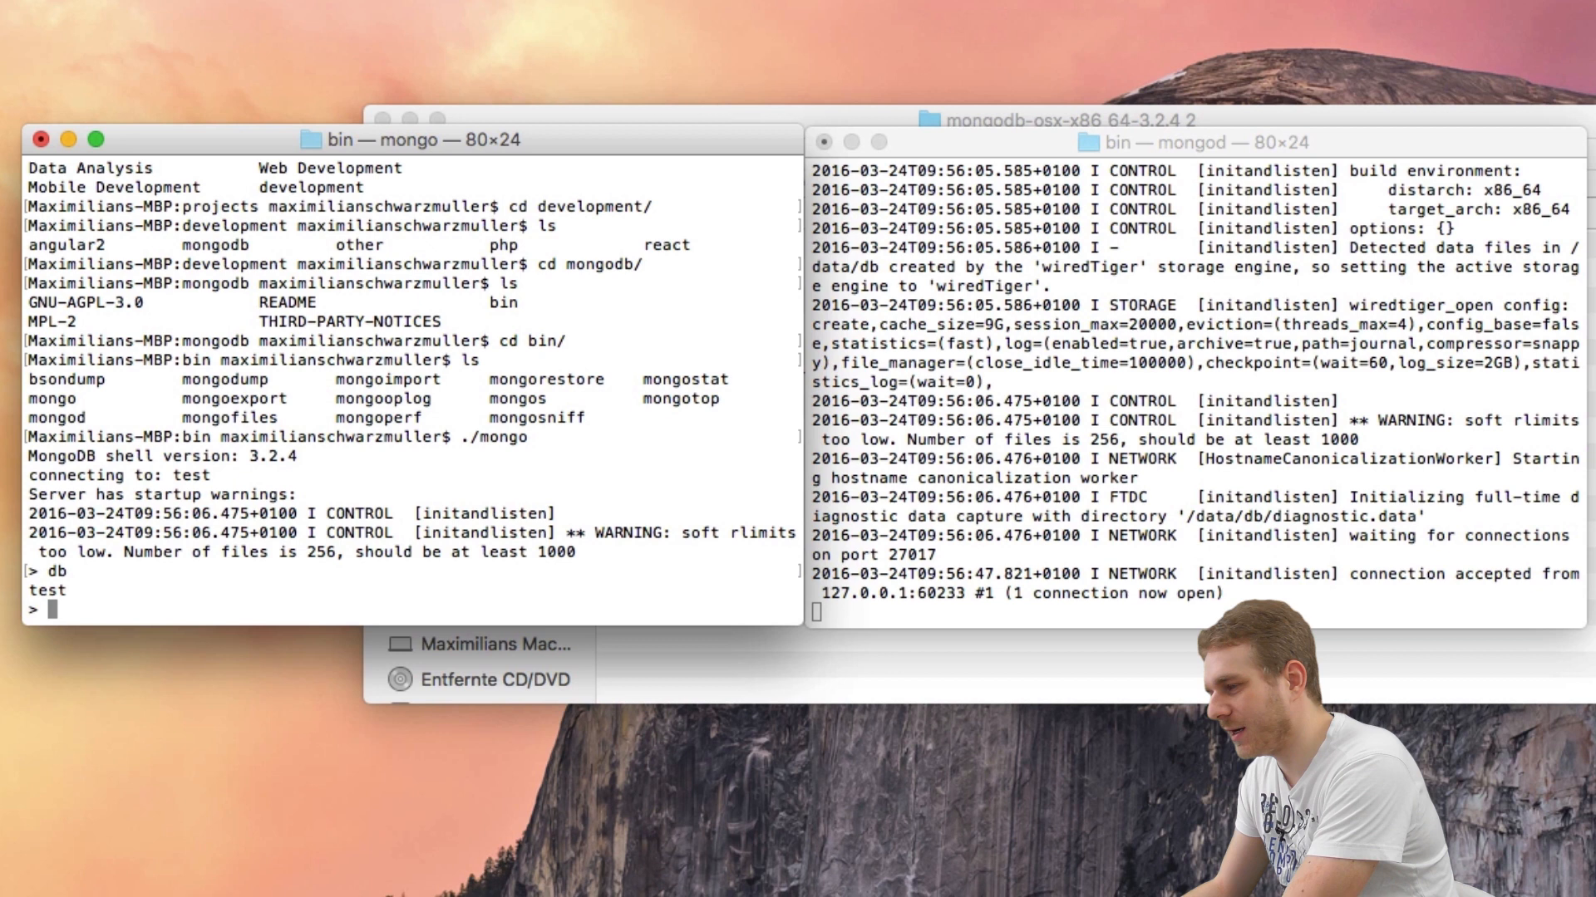
pyautogui.write('db')
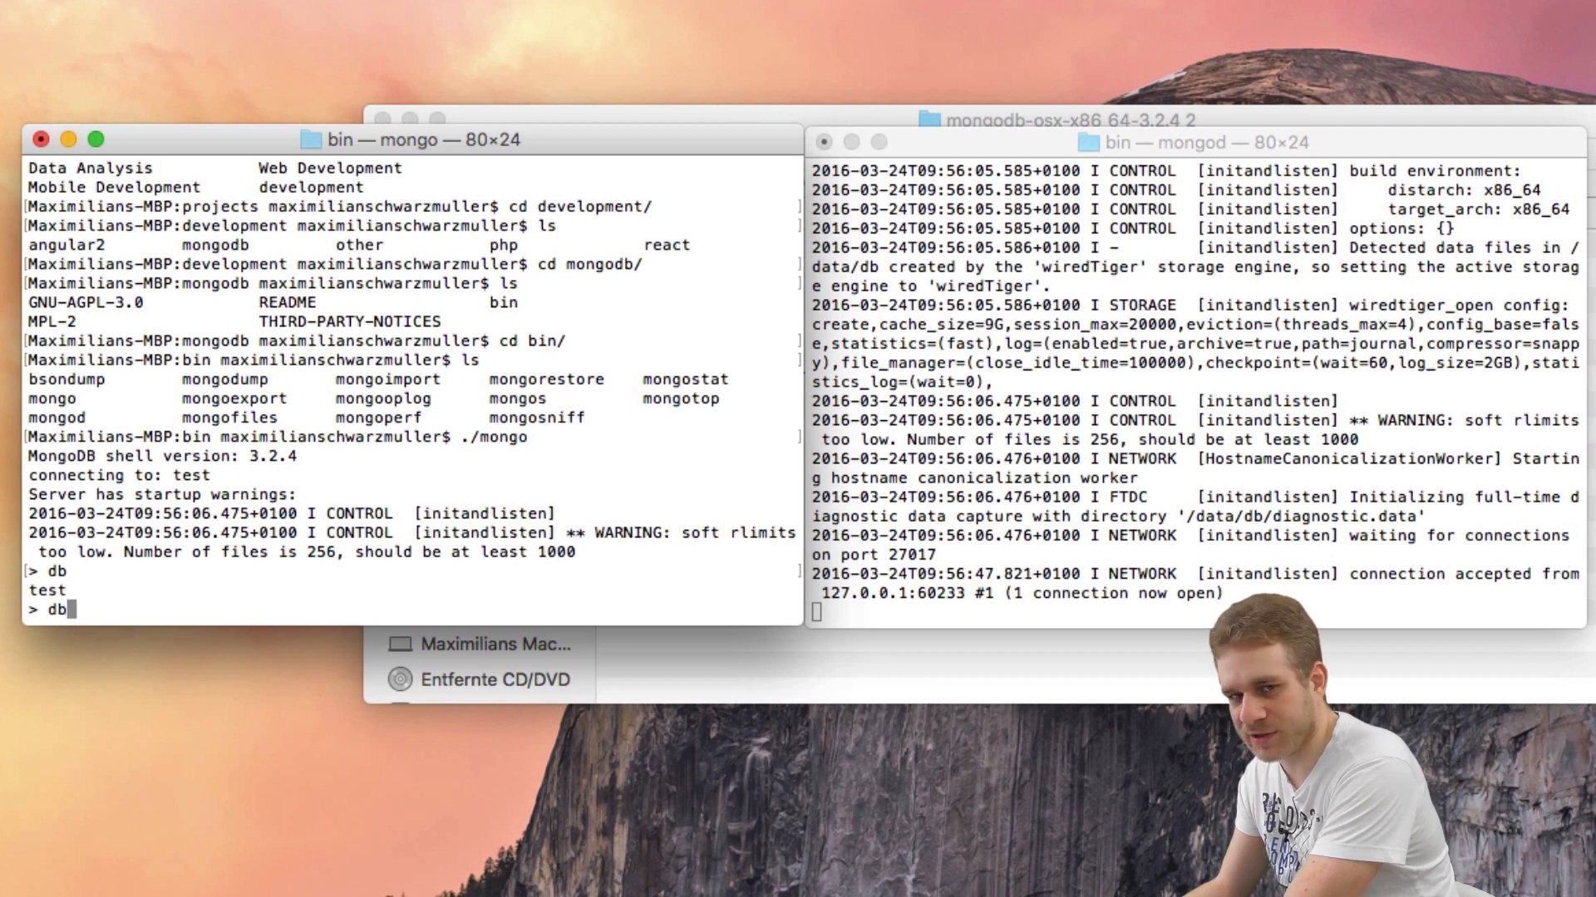
pyautogui.write('.')
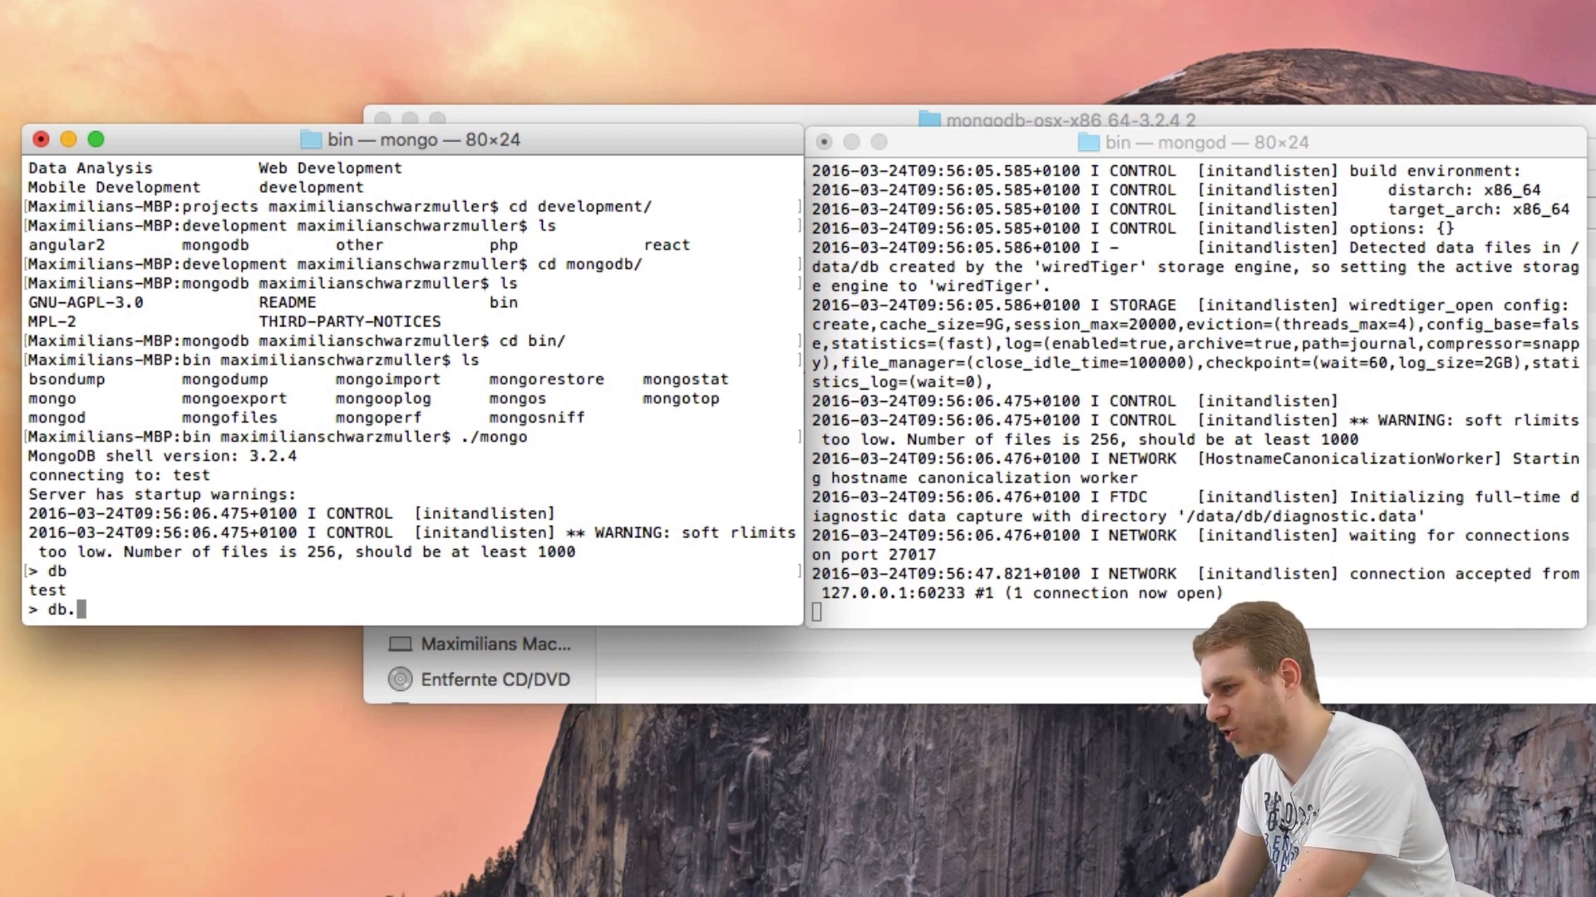
pyautogui.write('data.')
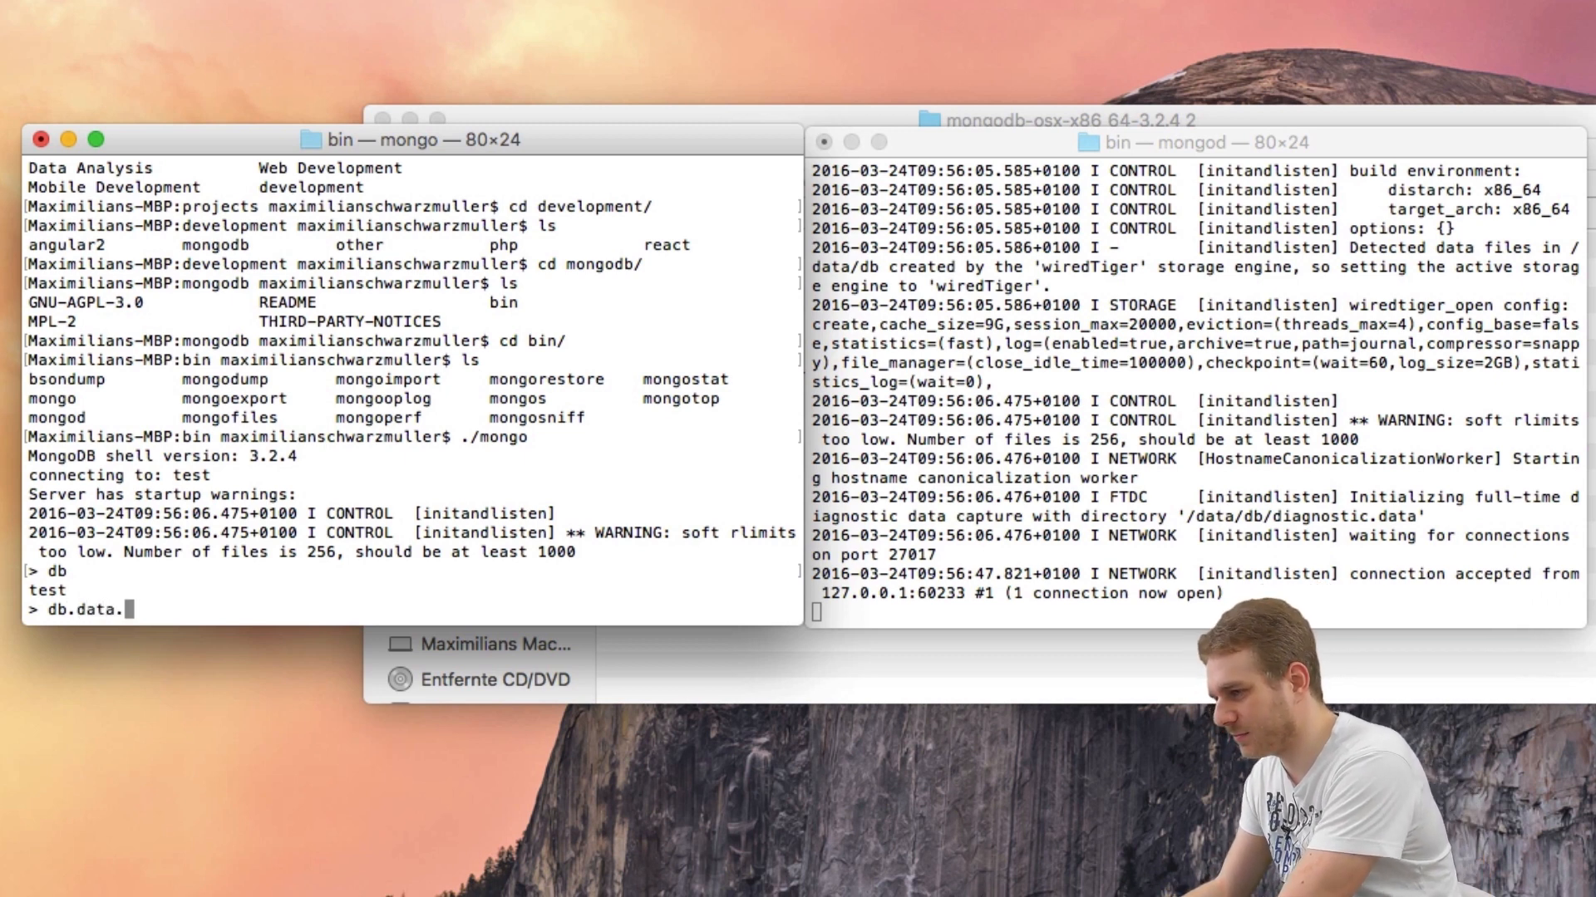
pyautogui.press('Backspace')
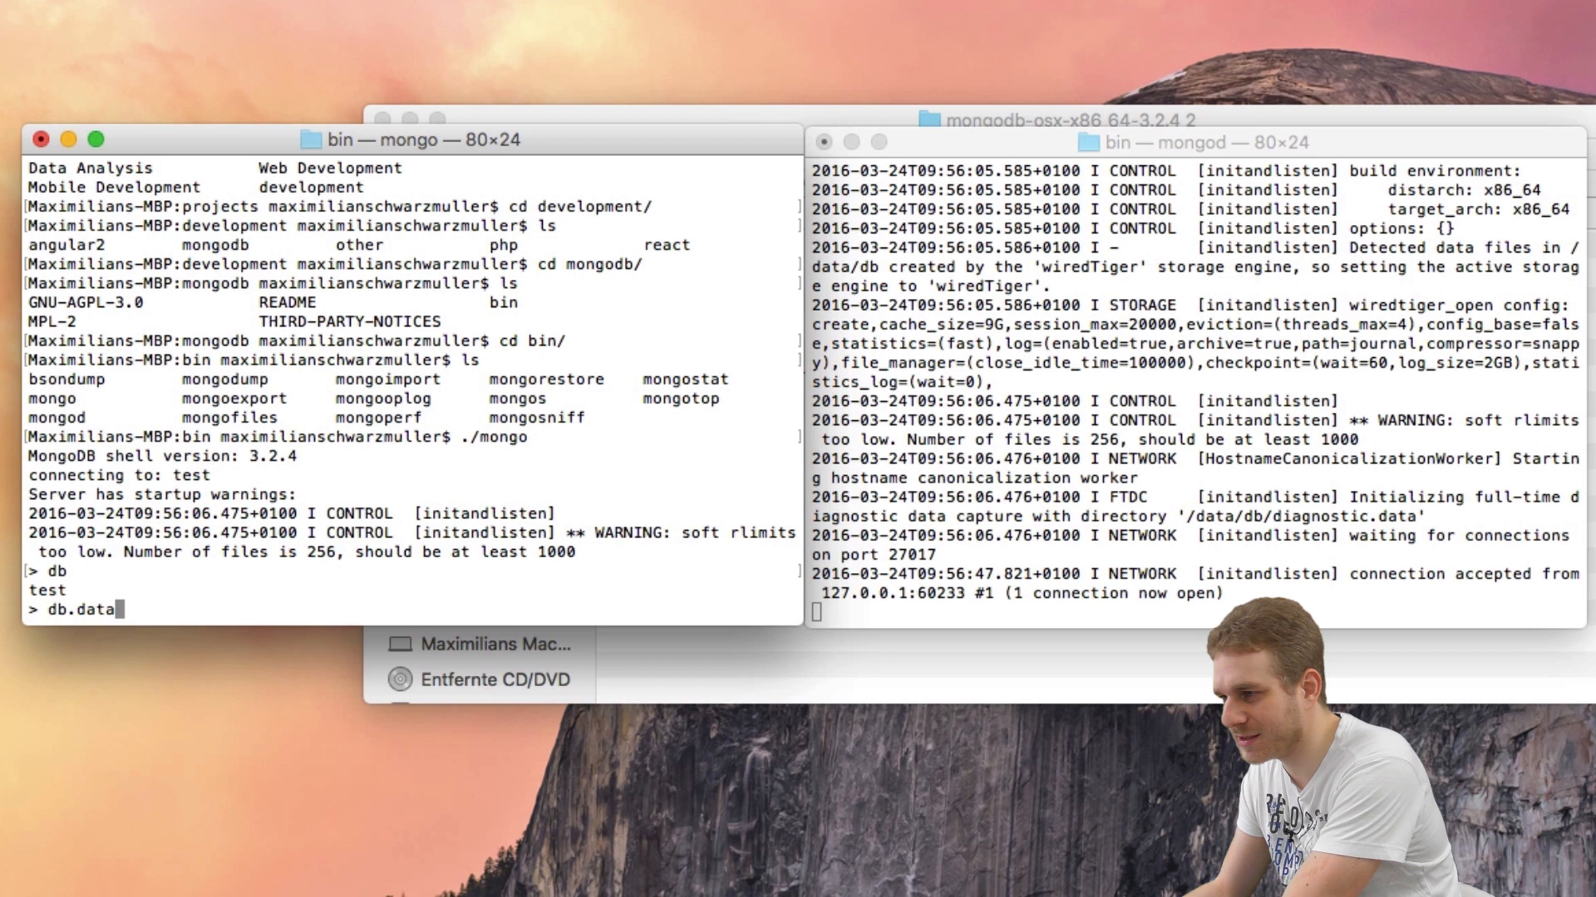
pyautogui.write('.insert')
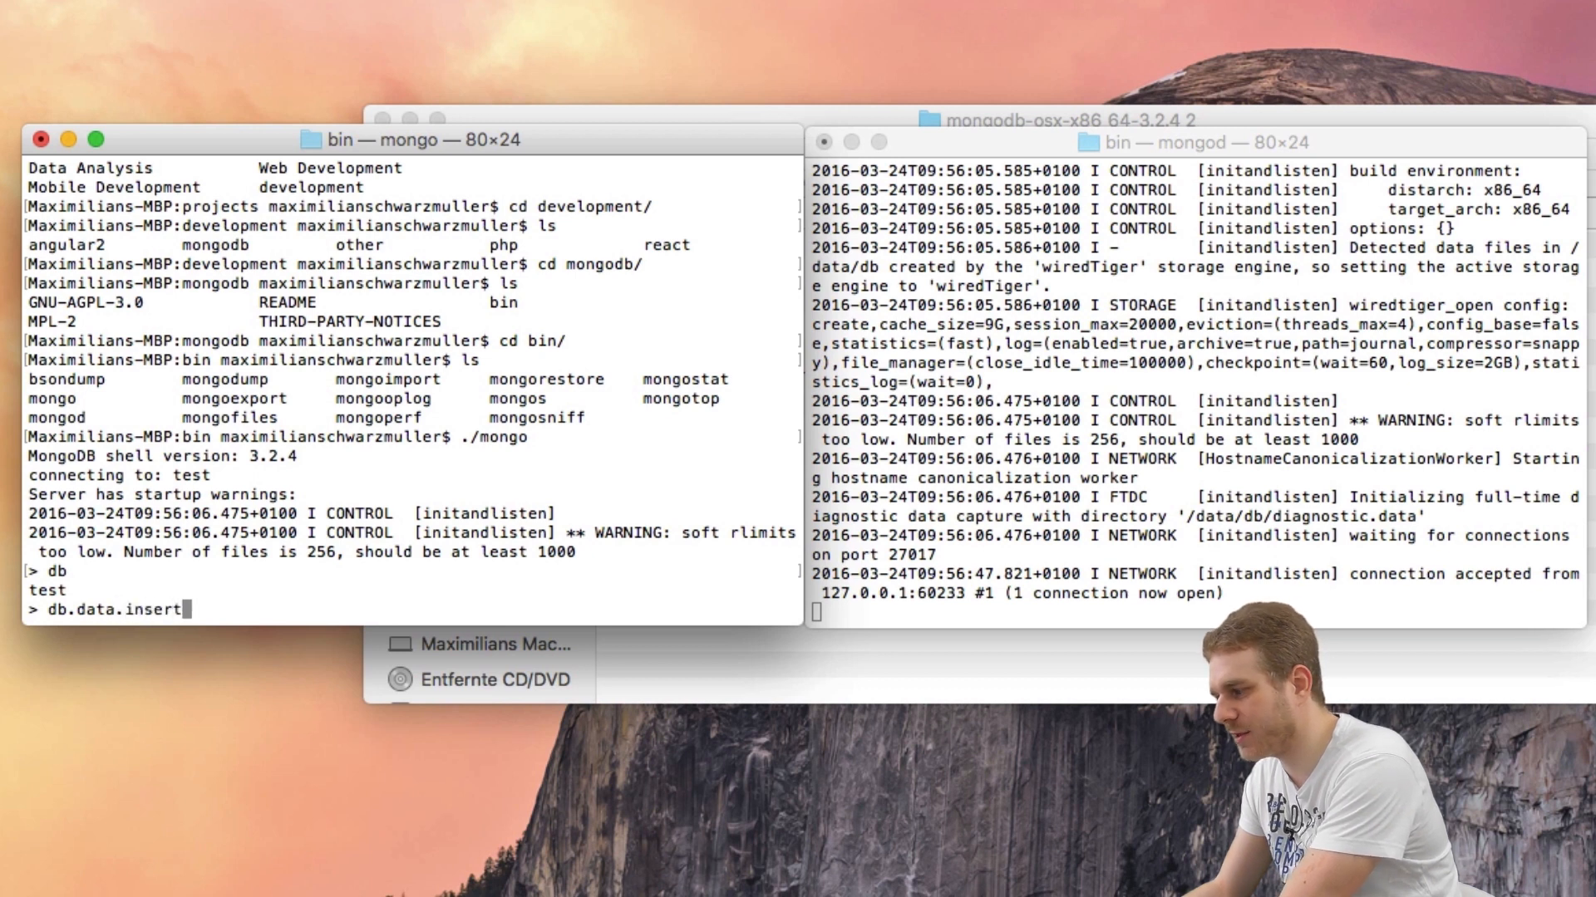
pyautogui.write('(')
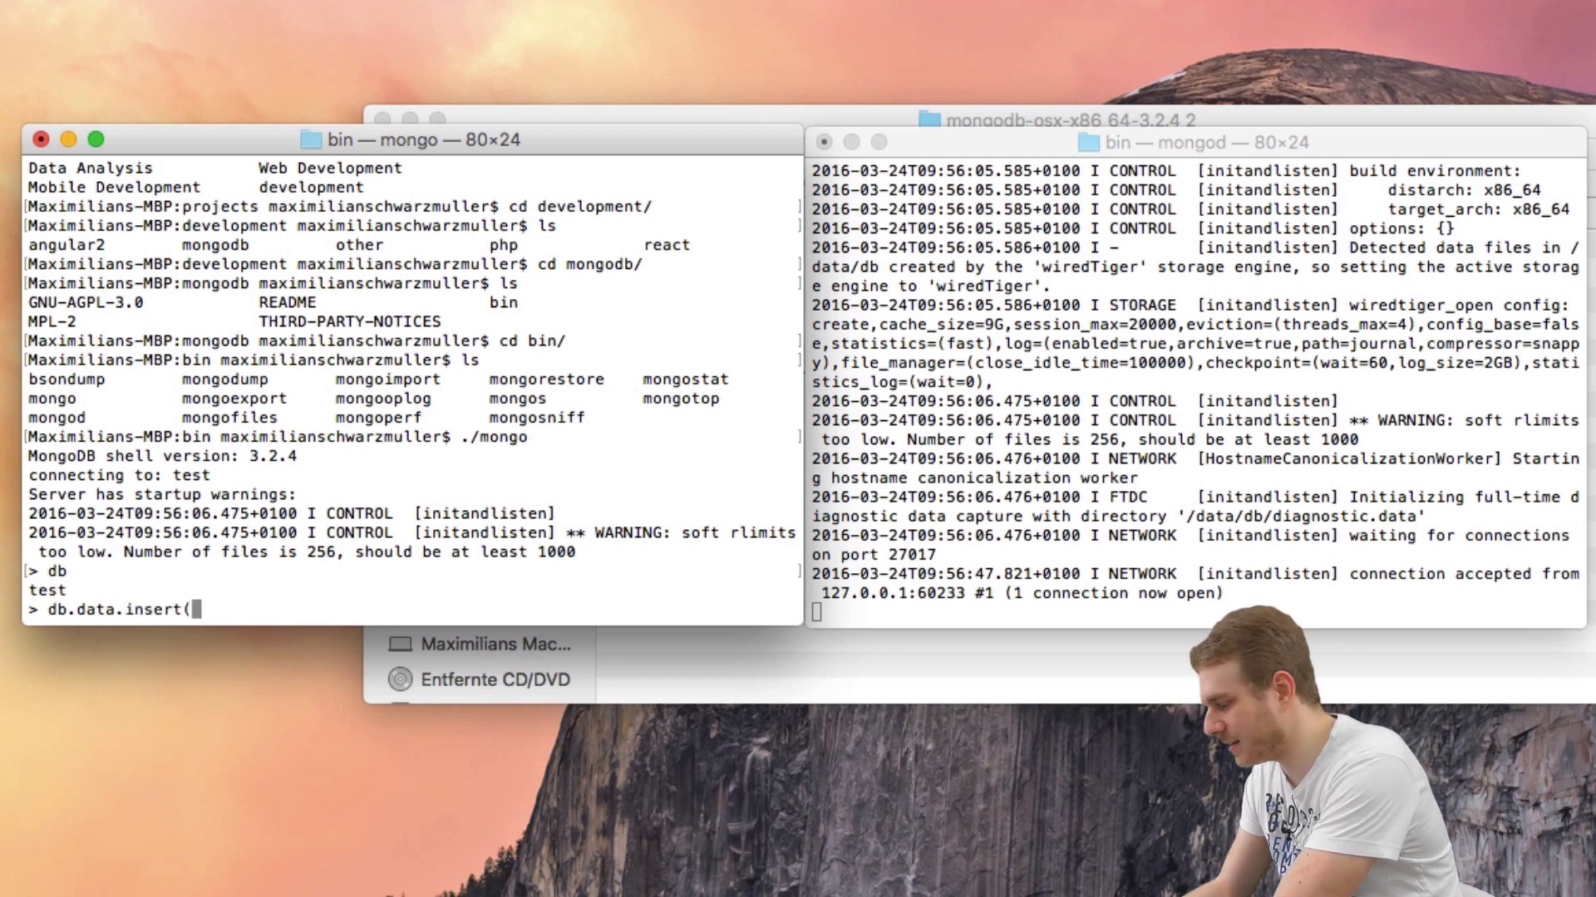
pyautogui.write('{')
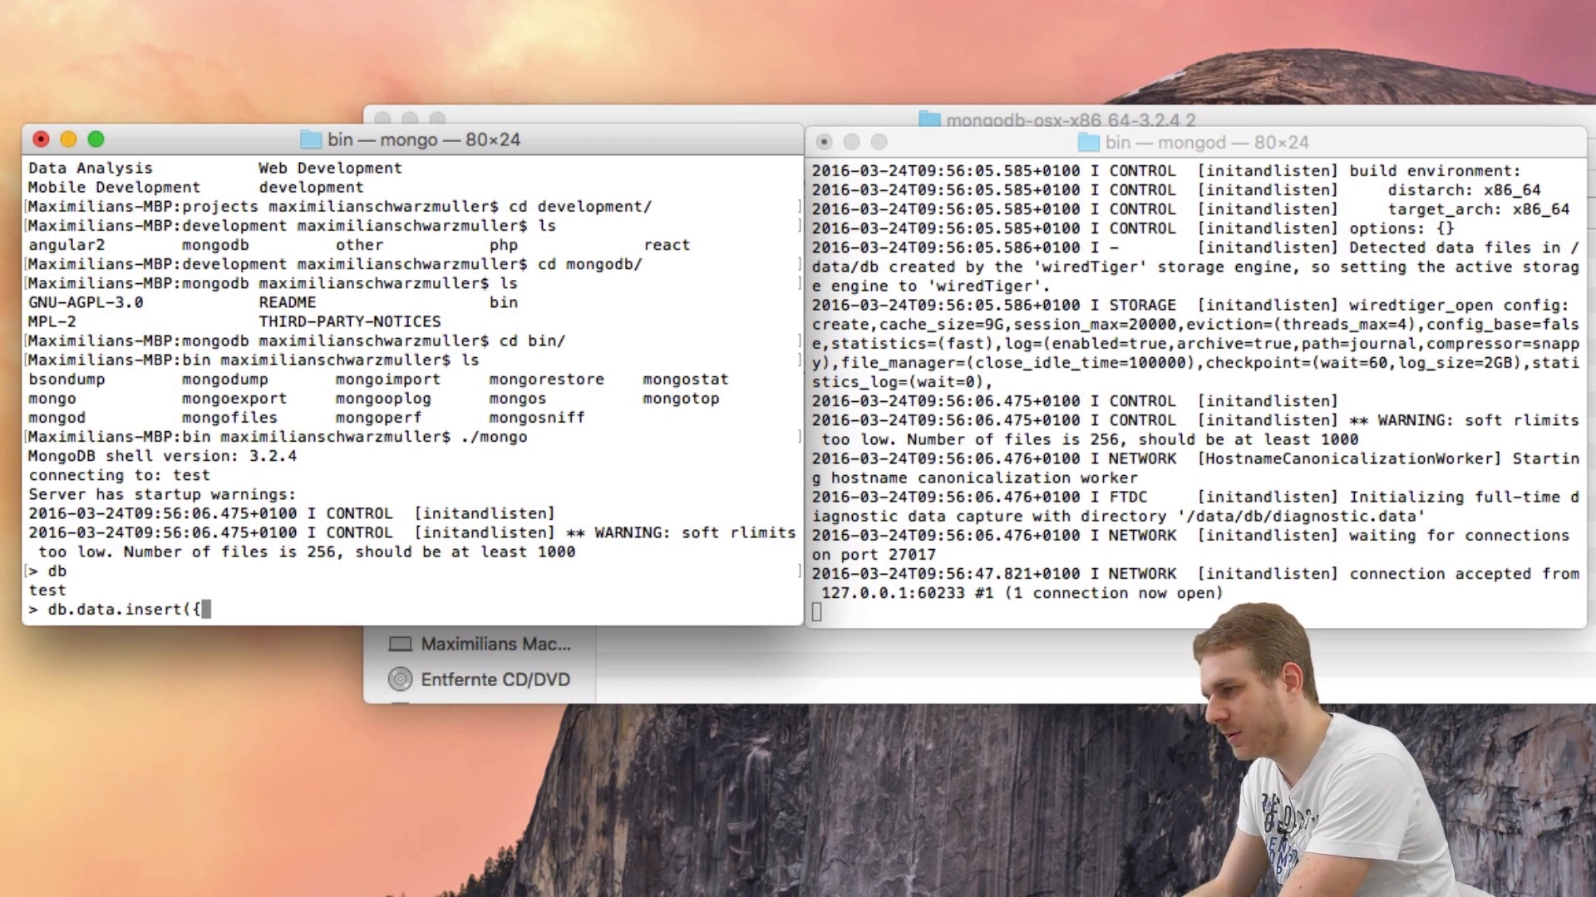
pyautogui.write('"usernaem"')
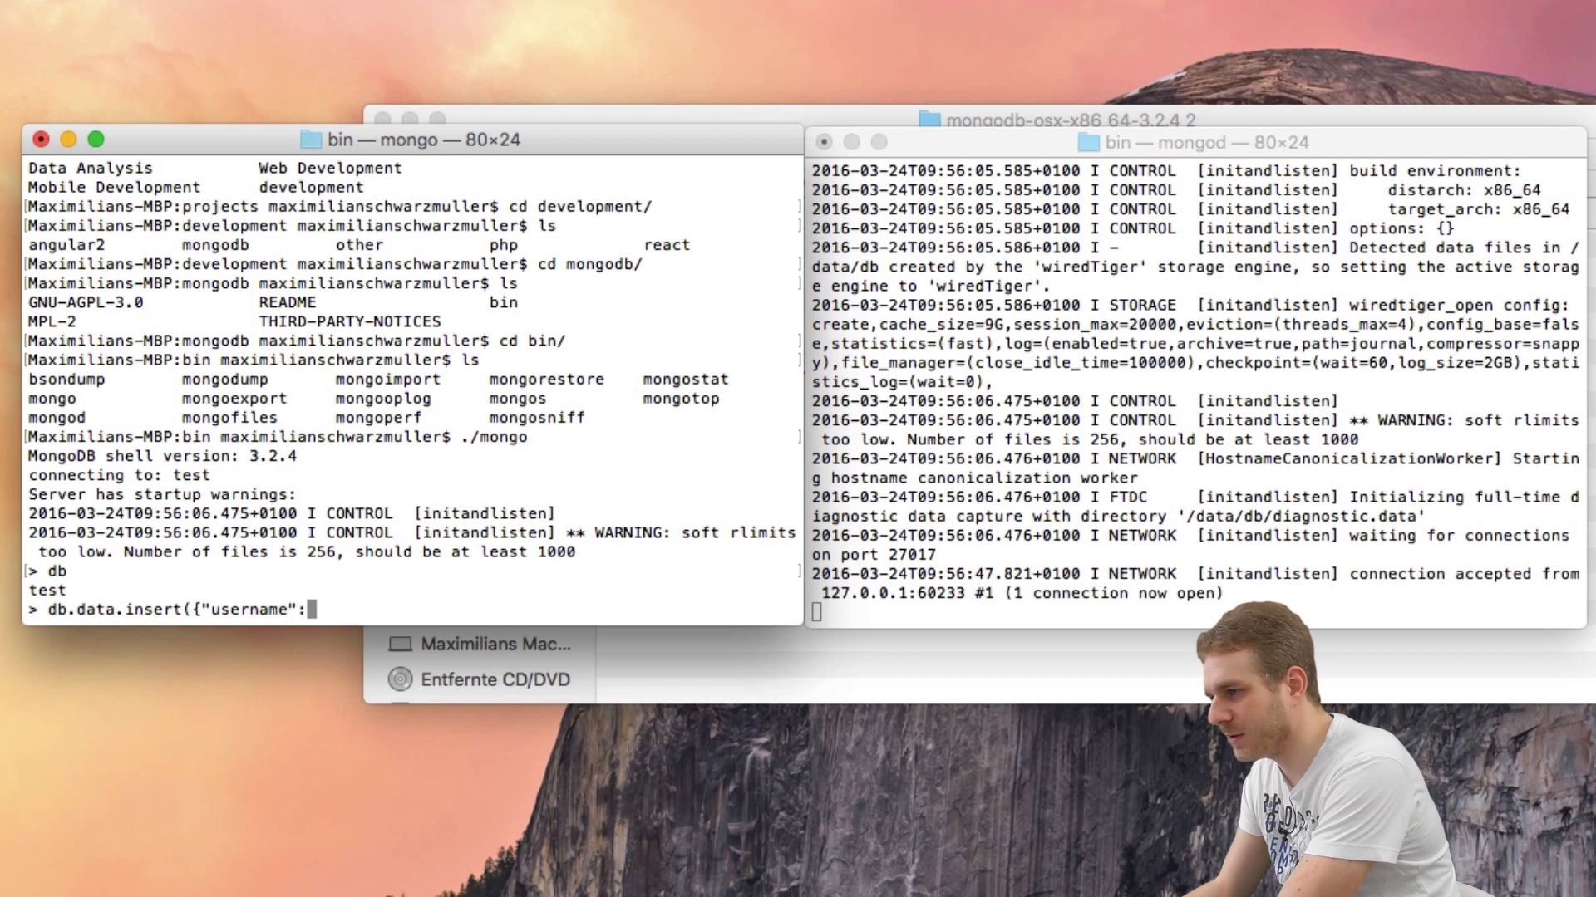
pyautogui.write('"max')
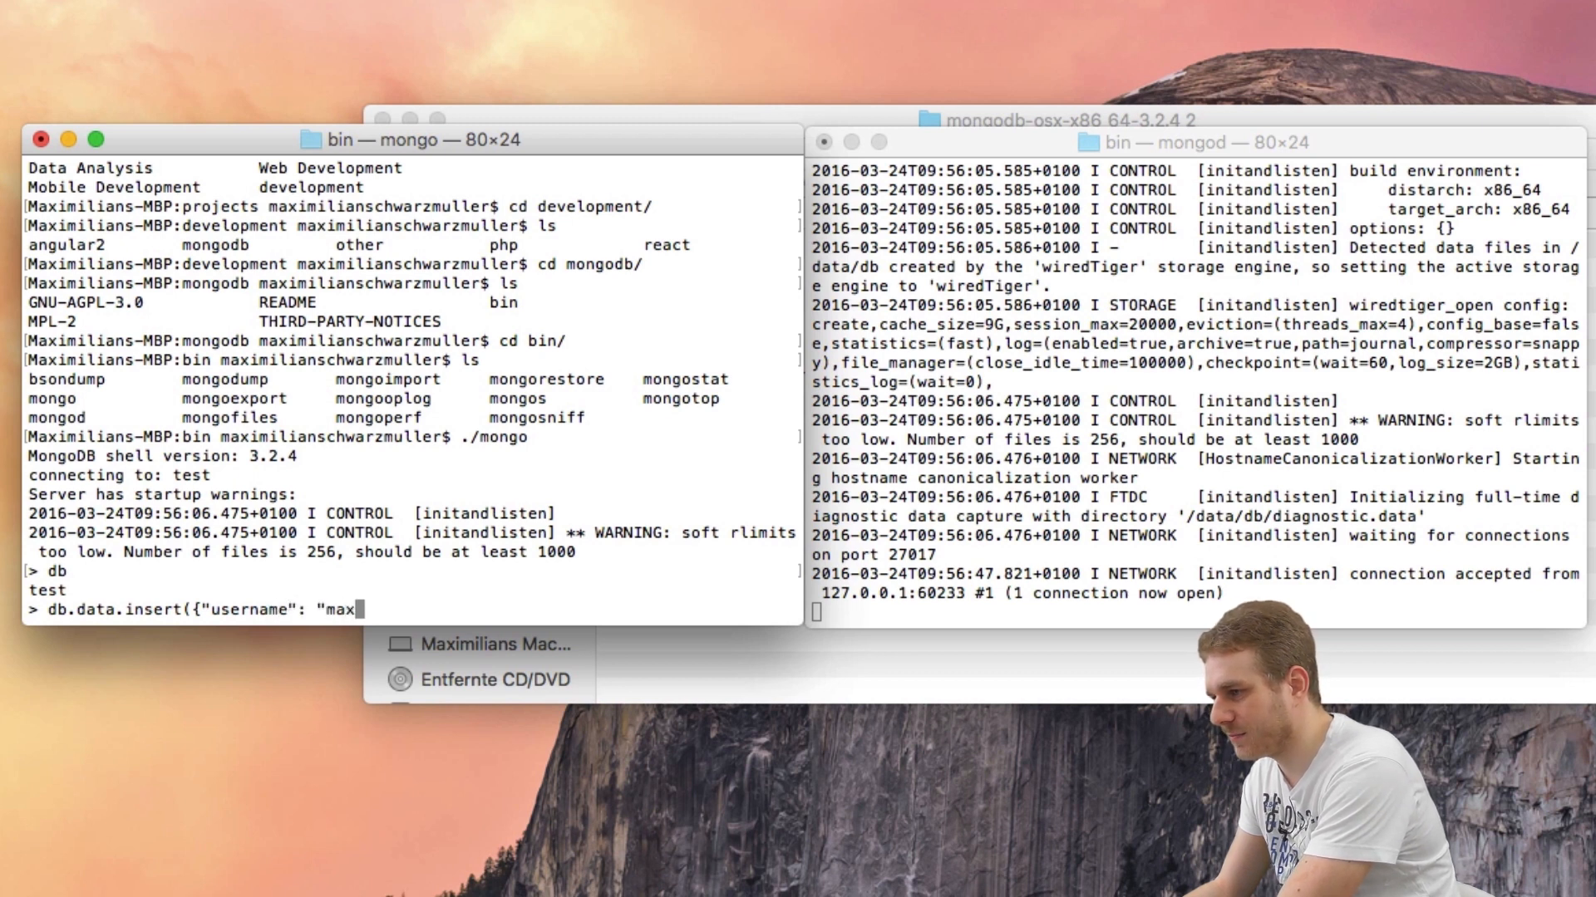
pyautogui.write('"})')
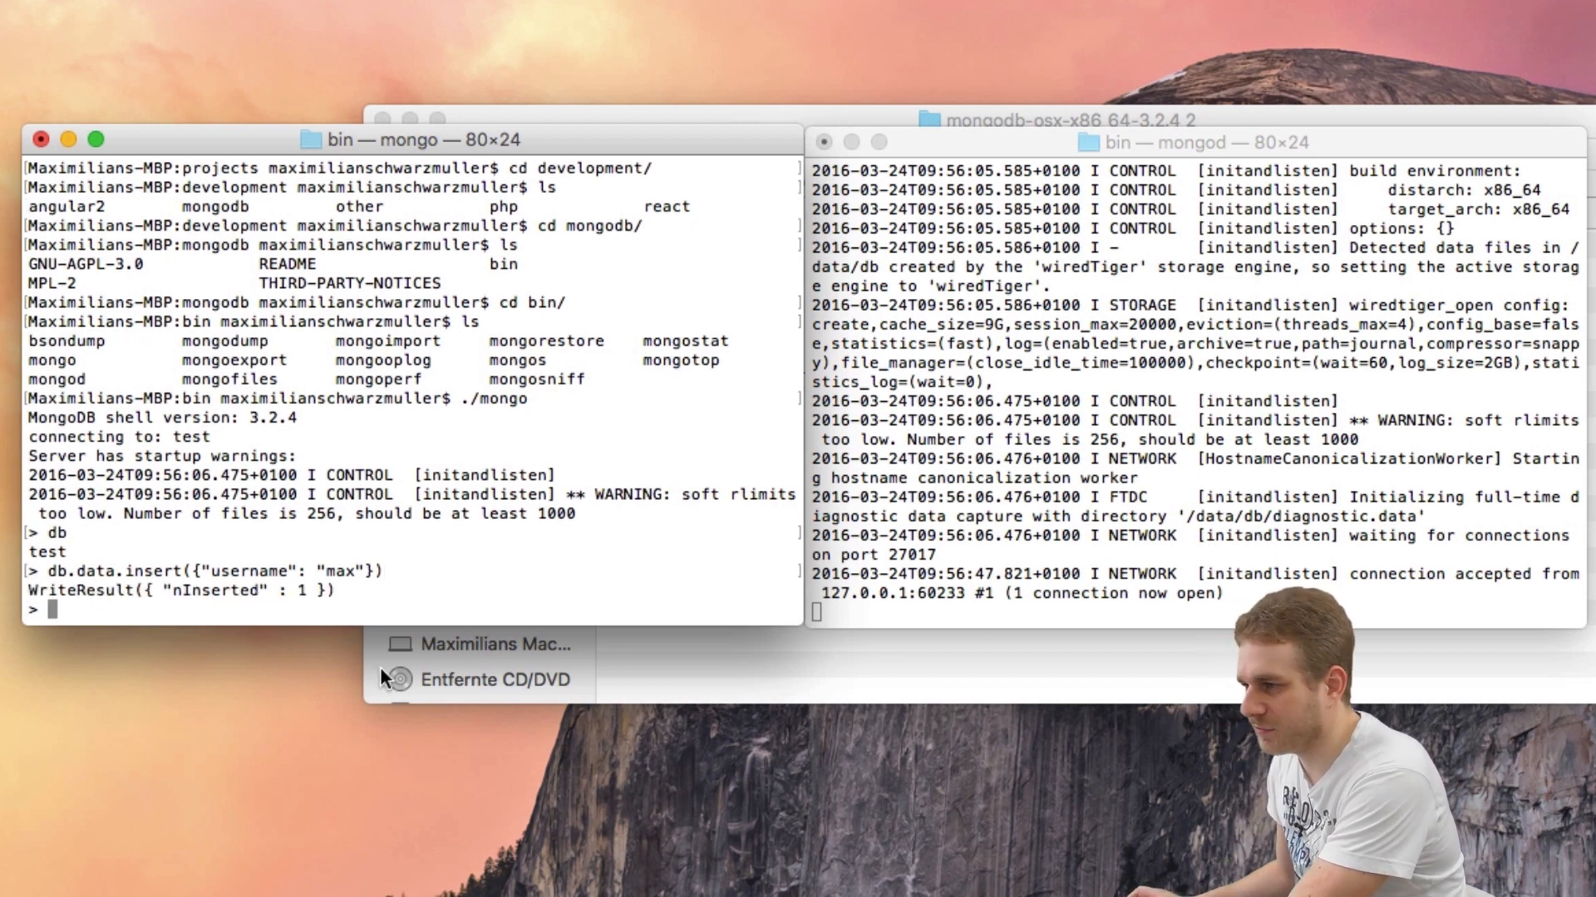
pyautogui.moveTo(296, 694)
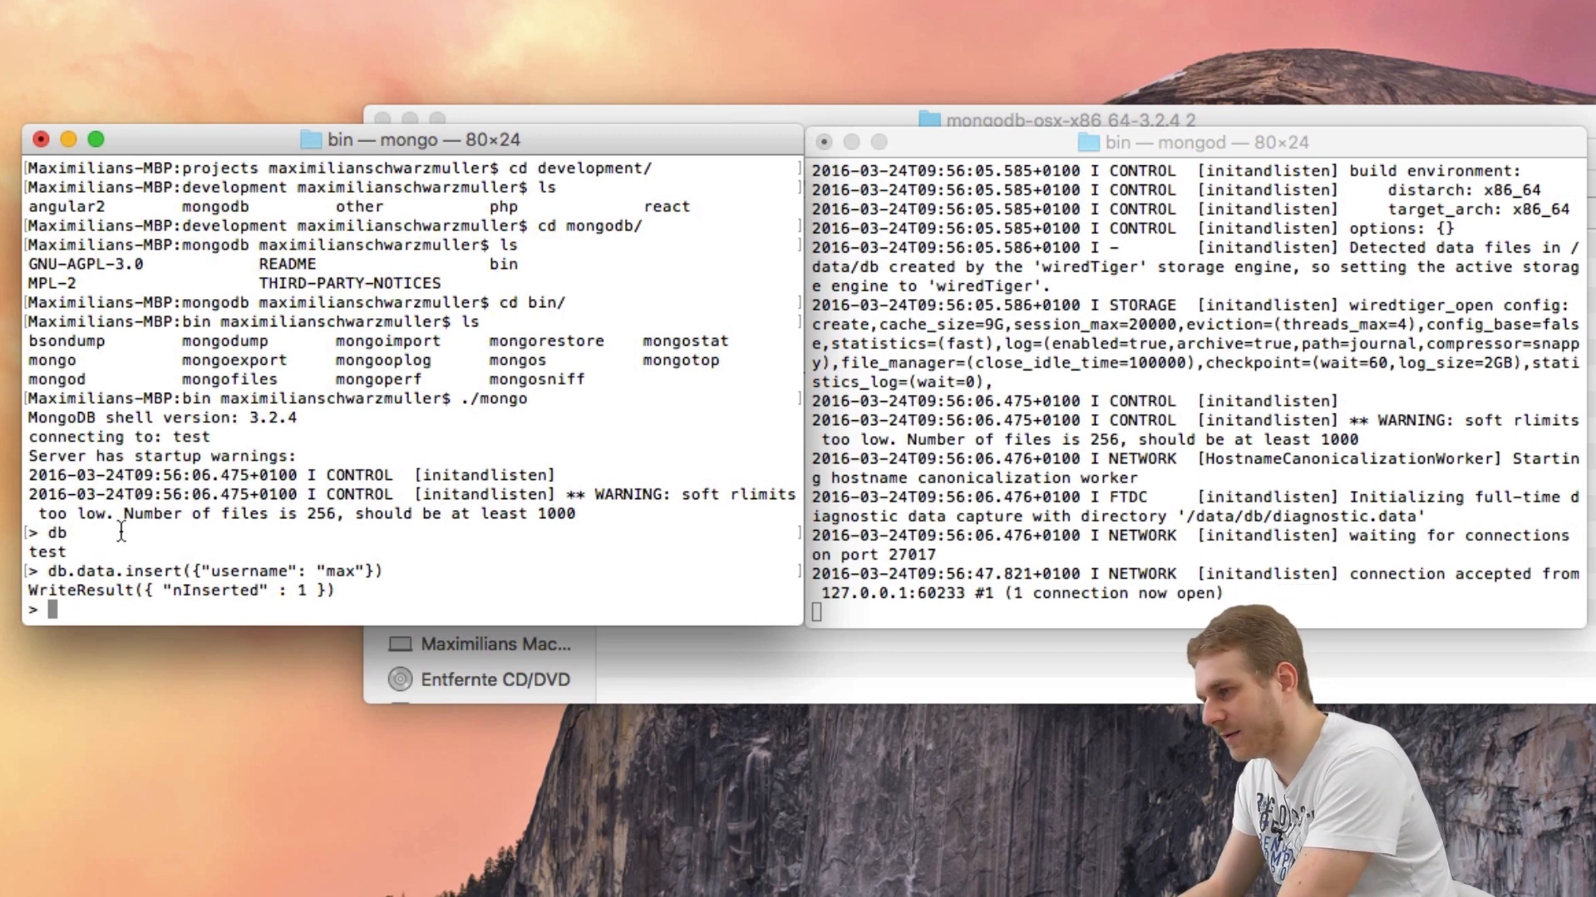
# - Run db.data.find() to display the max document and its ObjectId
pyautogui.write('db.')
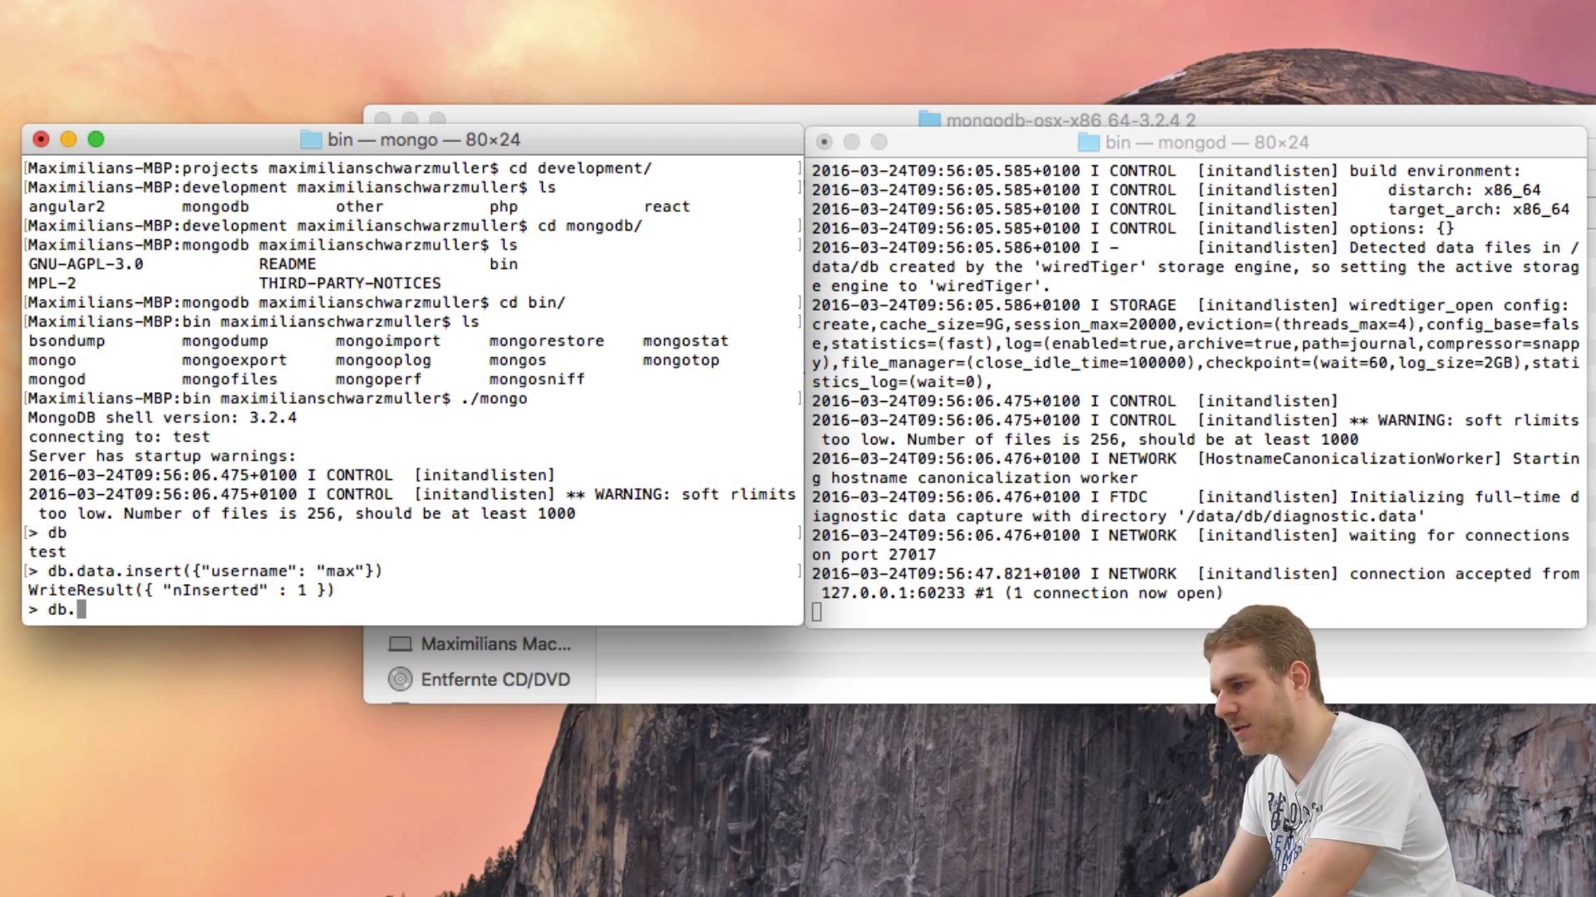
pyautogui.write('db.data.find(')
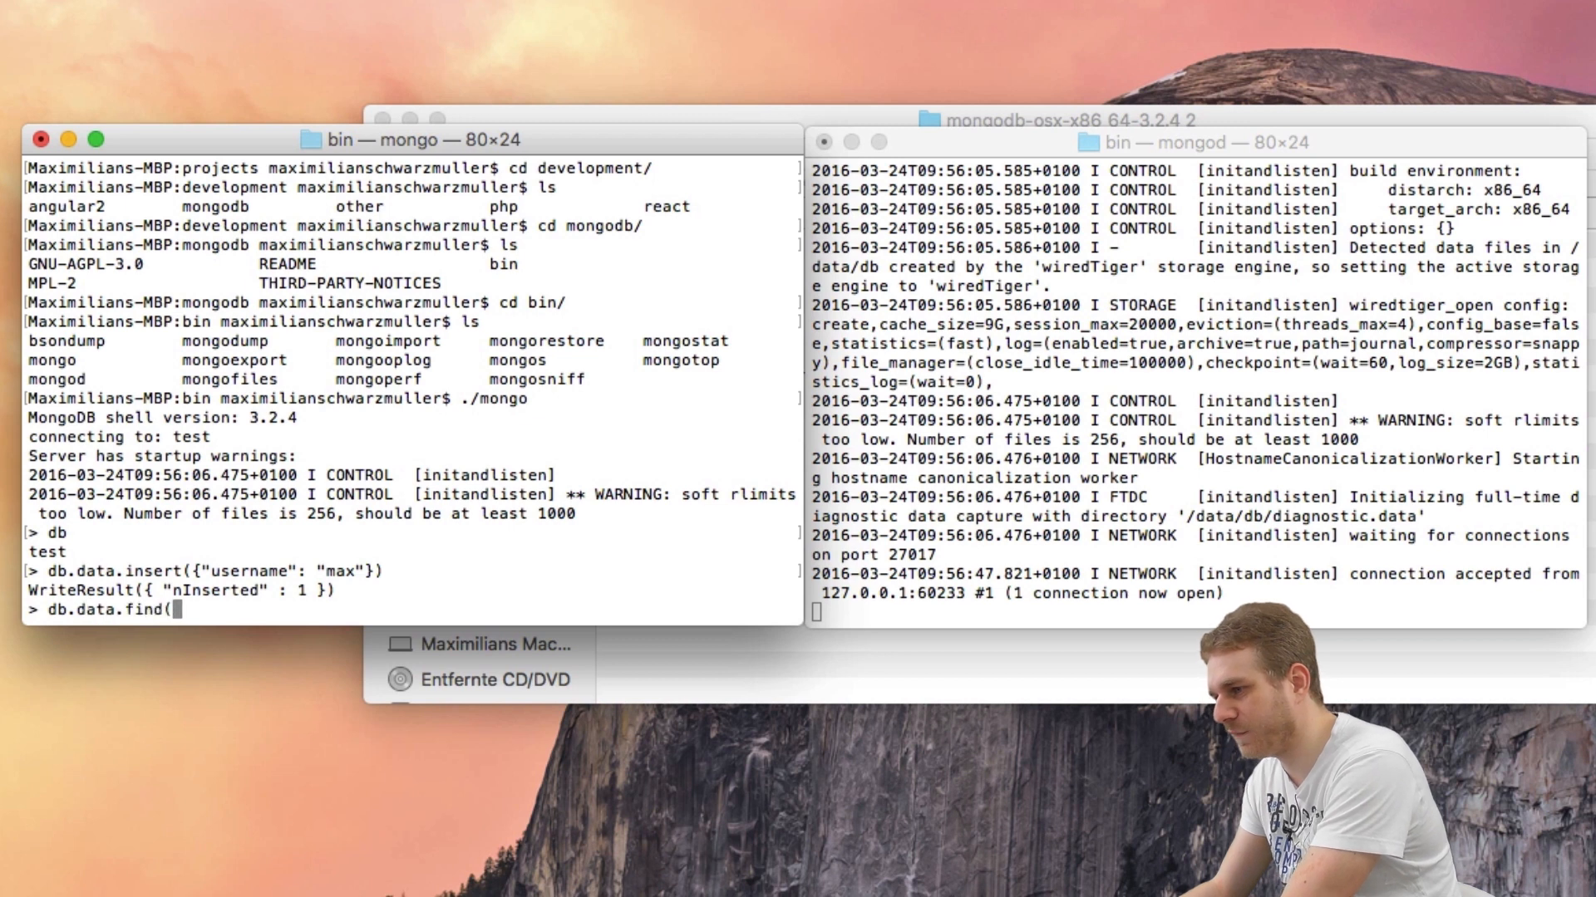
pyautogui.write(')')
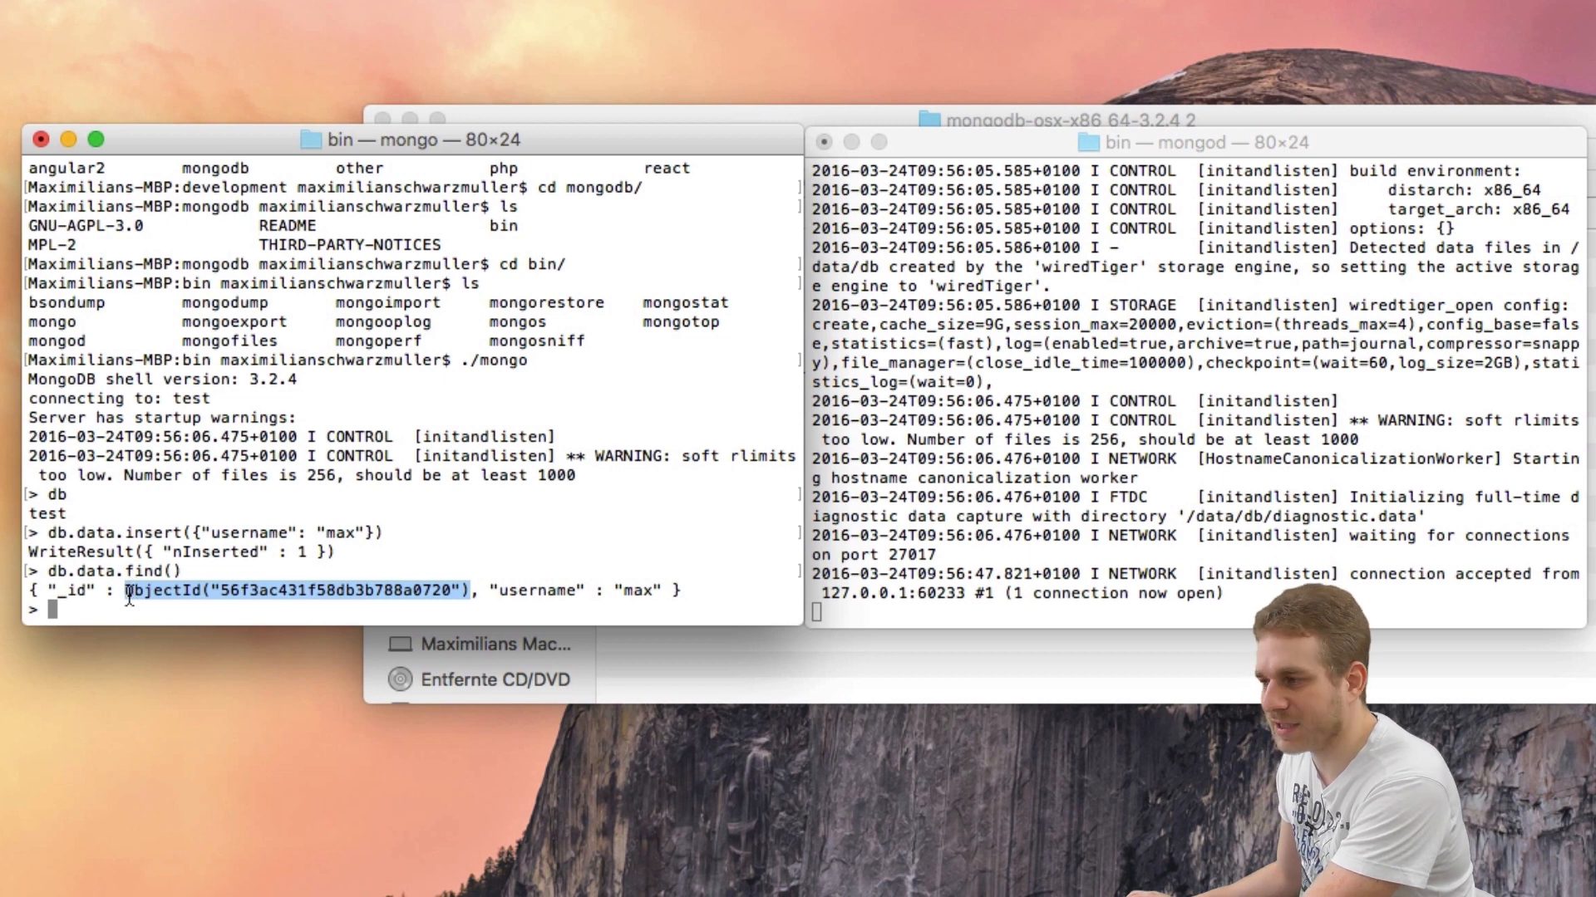
pyautogui.click(363, 570)
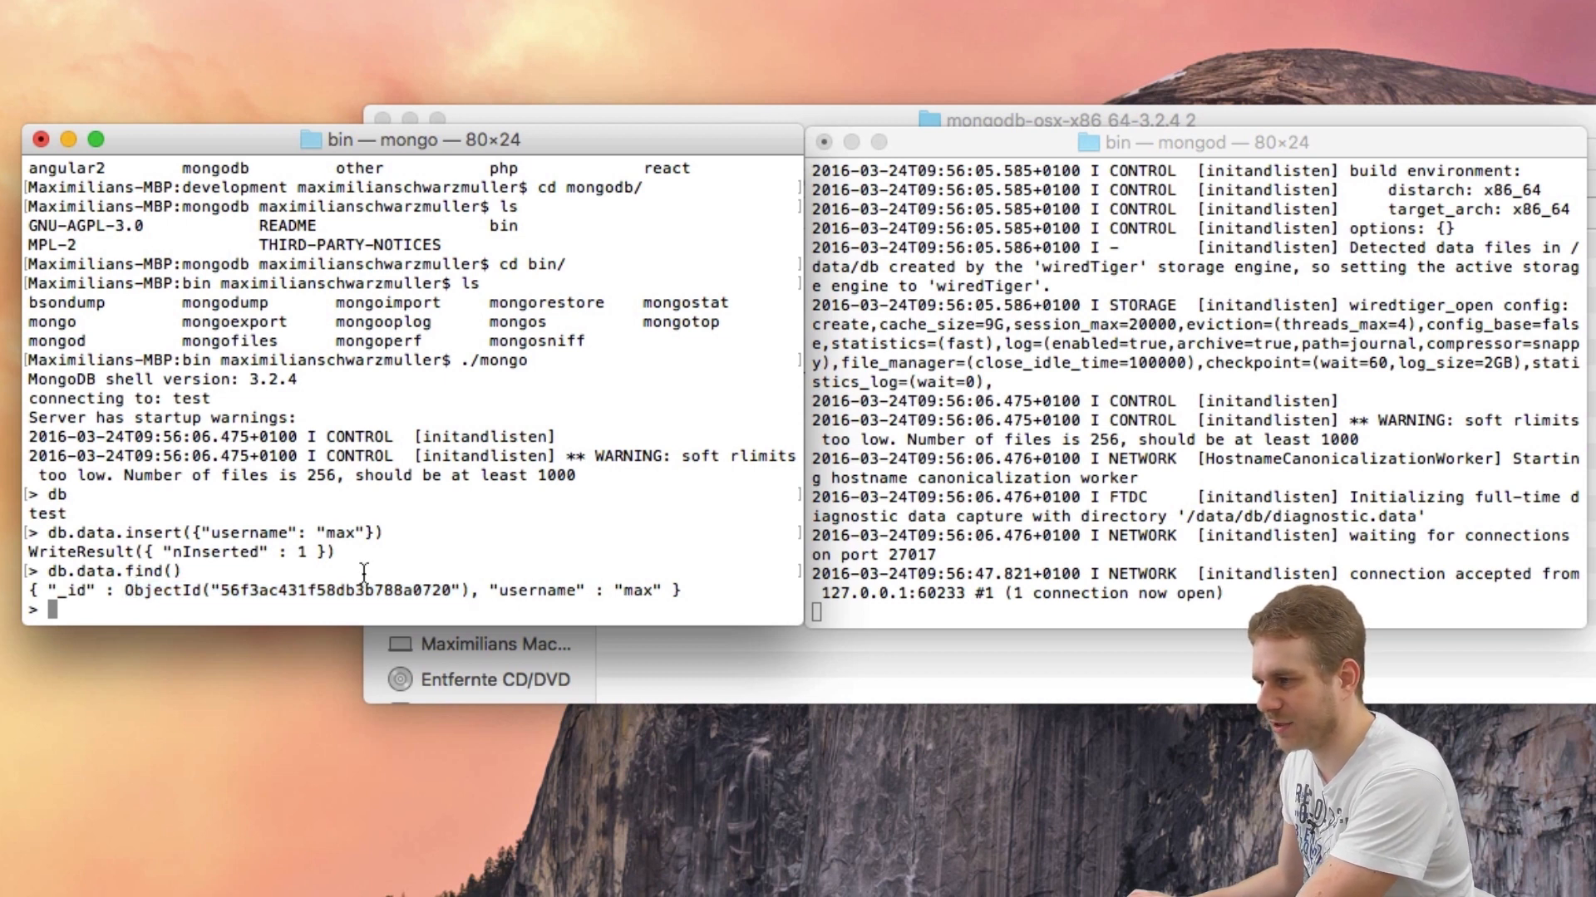
pyautogui.moveTo(784, 518)
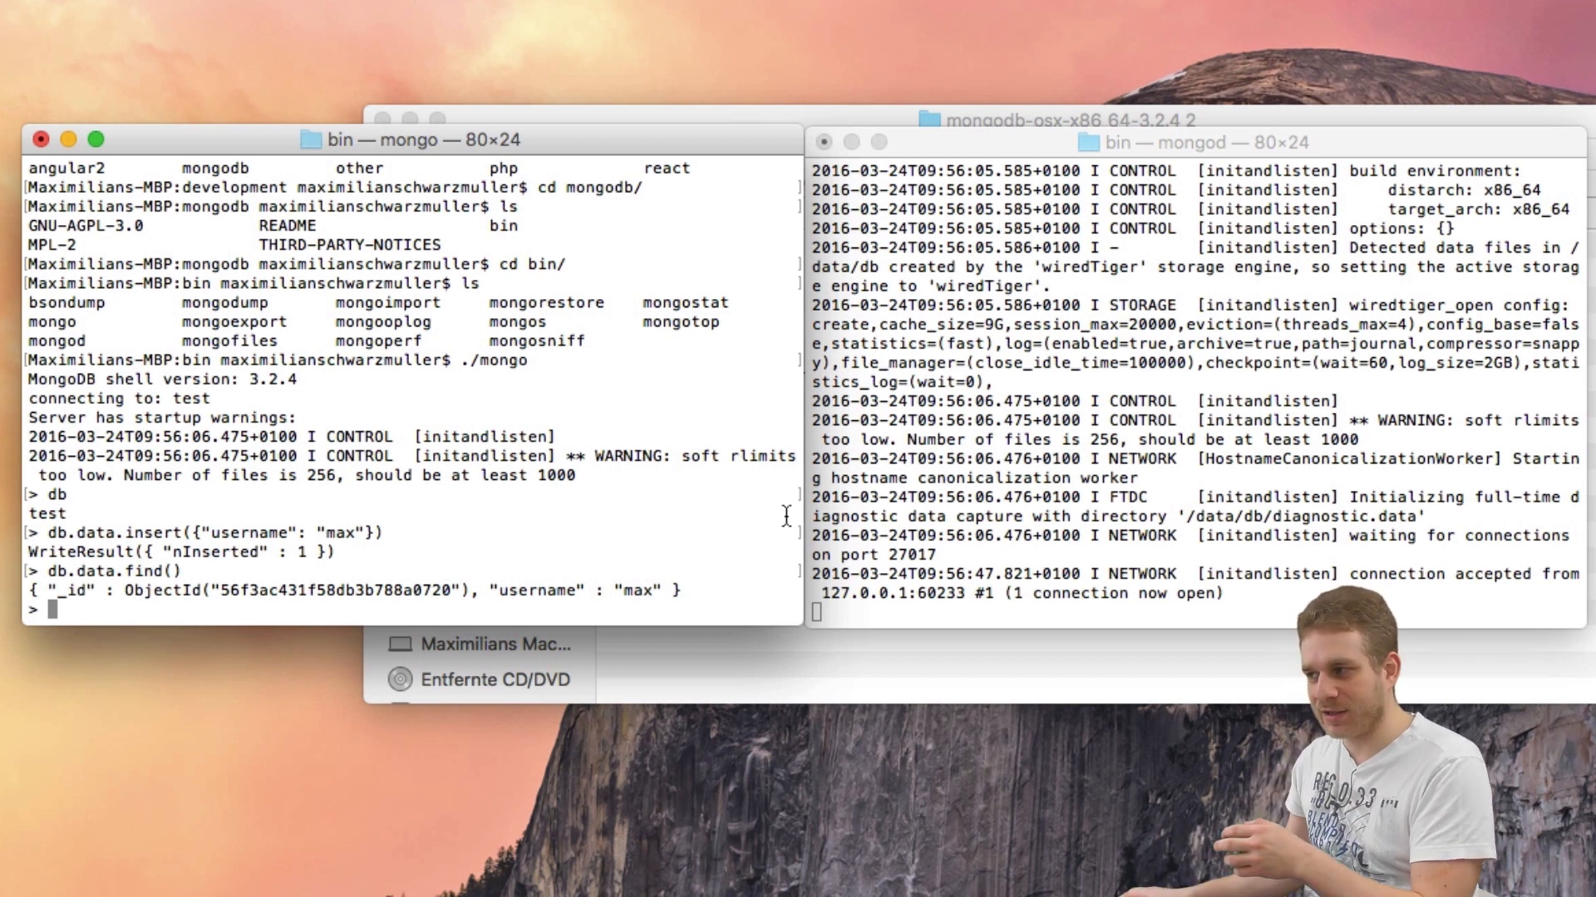
pyautogui.moveTo(1107, 773)
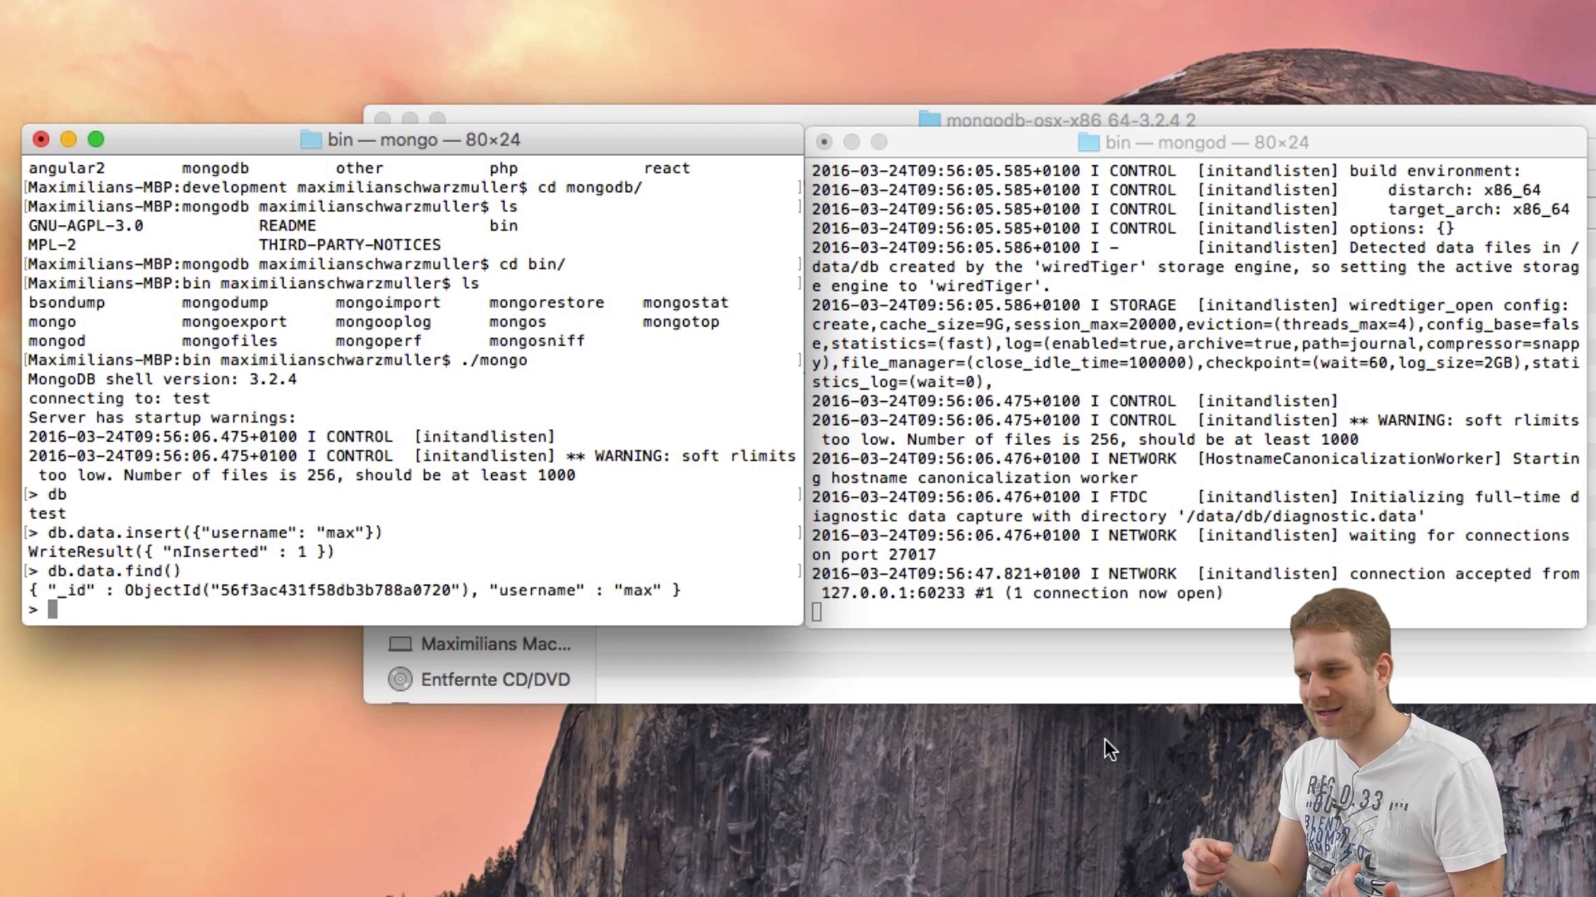
pyautogui.moveTo(162, 455)
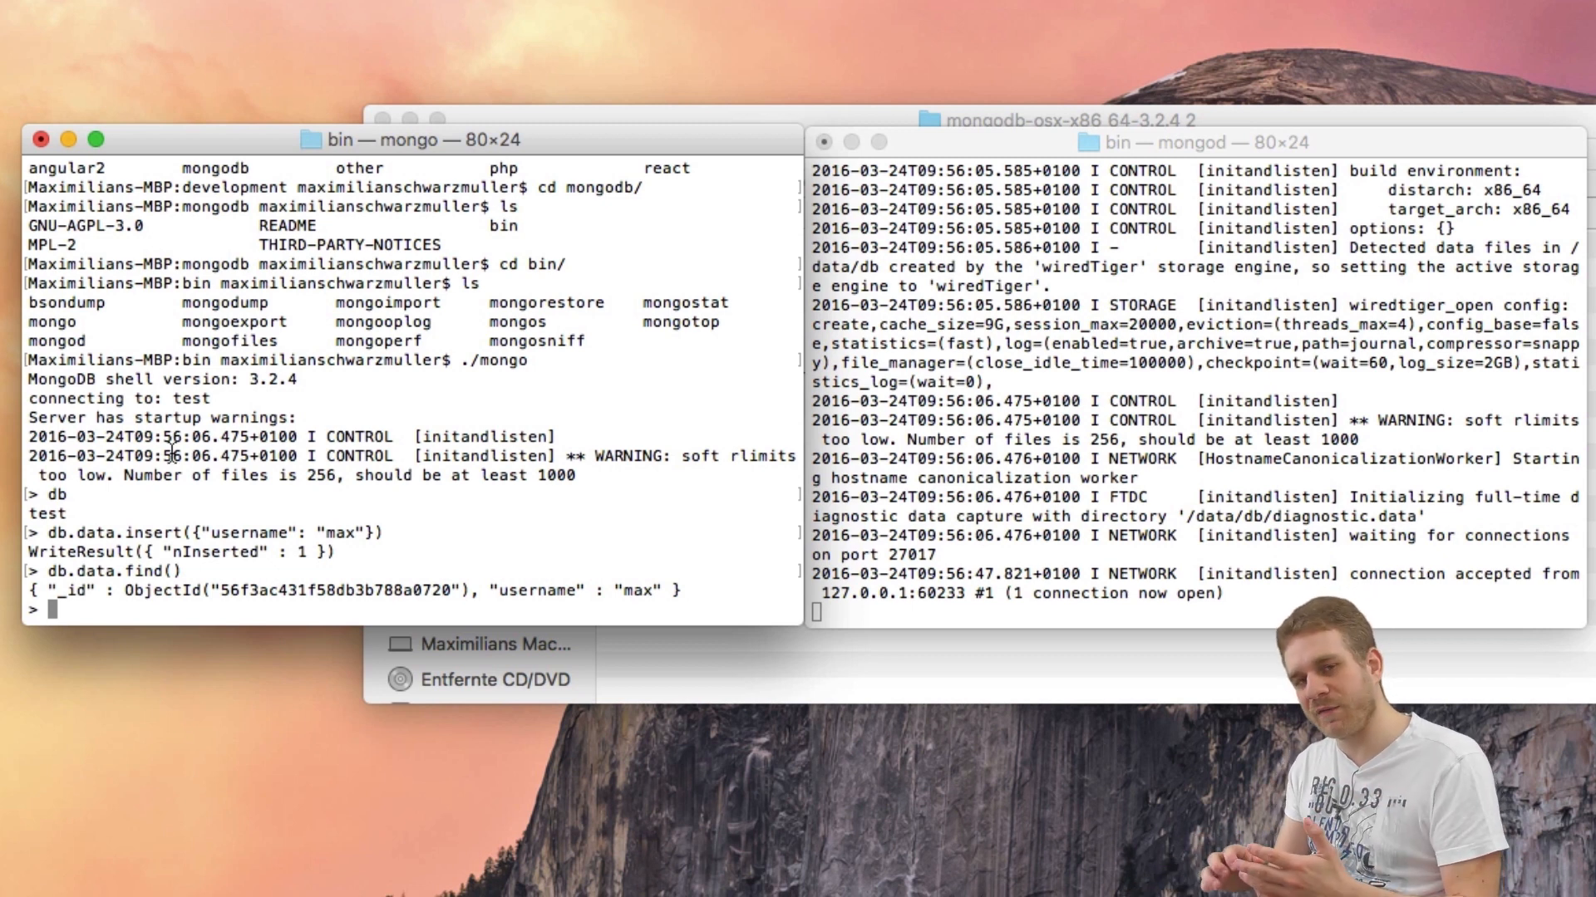